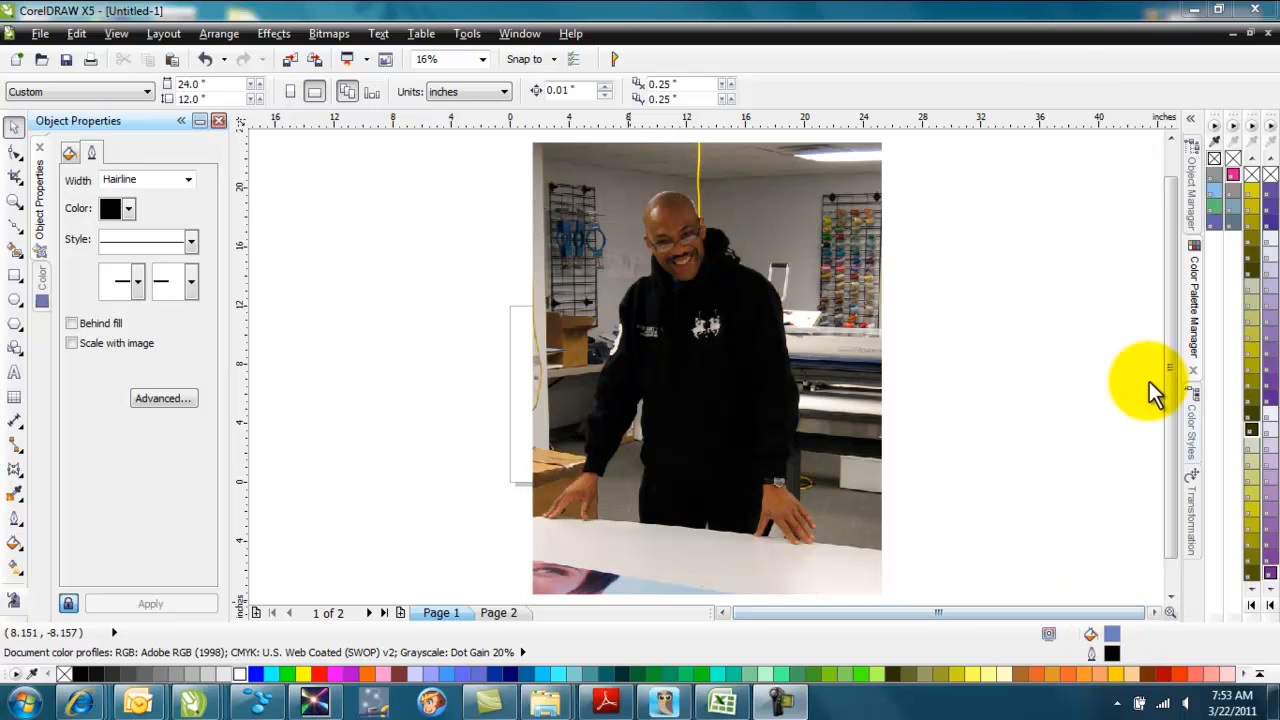
{"action": "mouse_move", "coordinate": [1036, 304]}
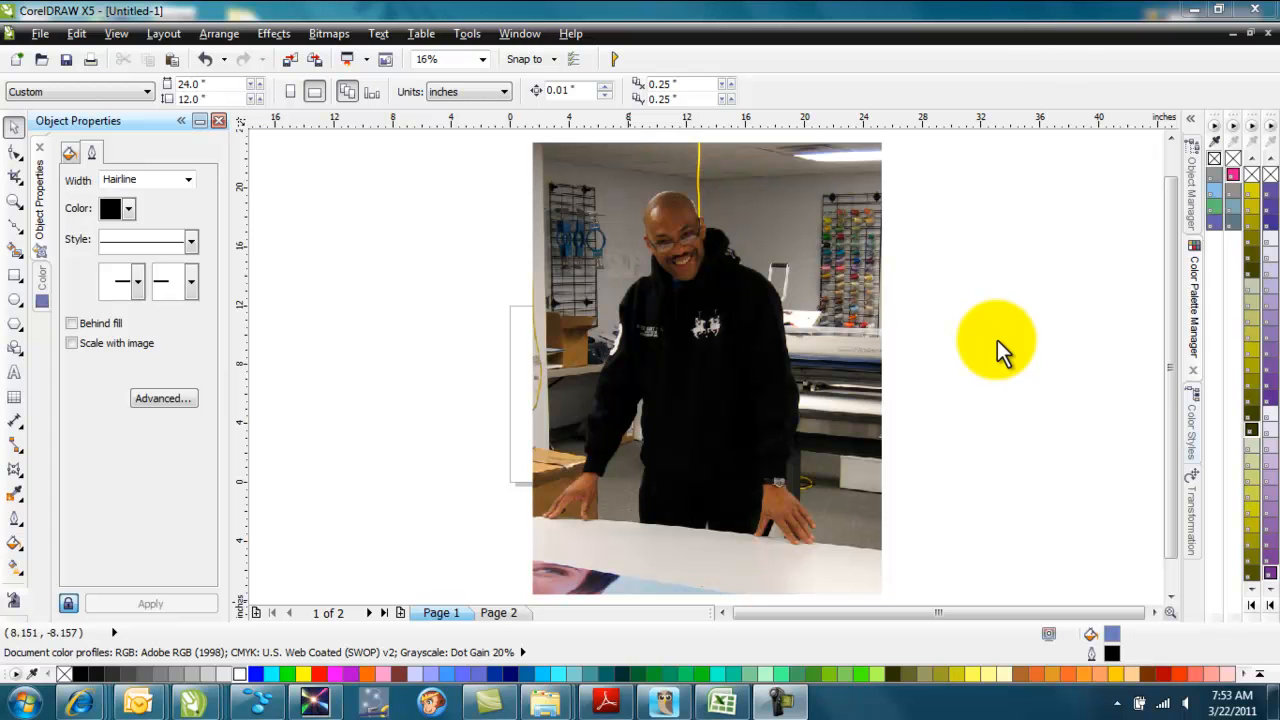
{"action": "mouse_move", "coordinate": [982, 338]}
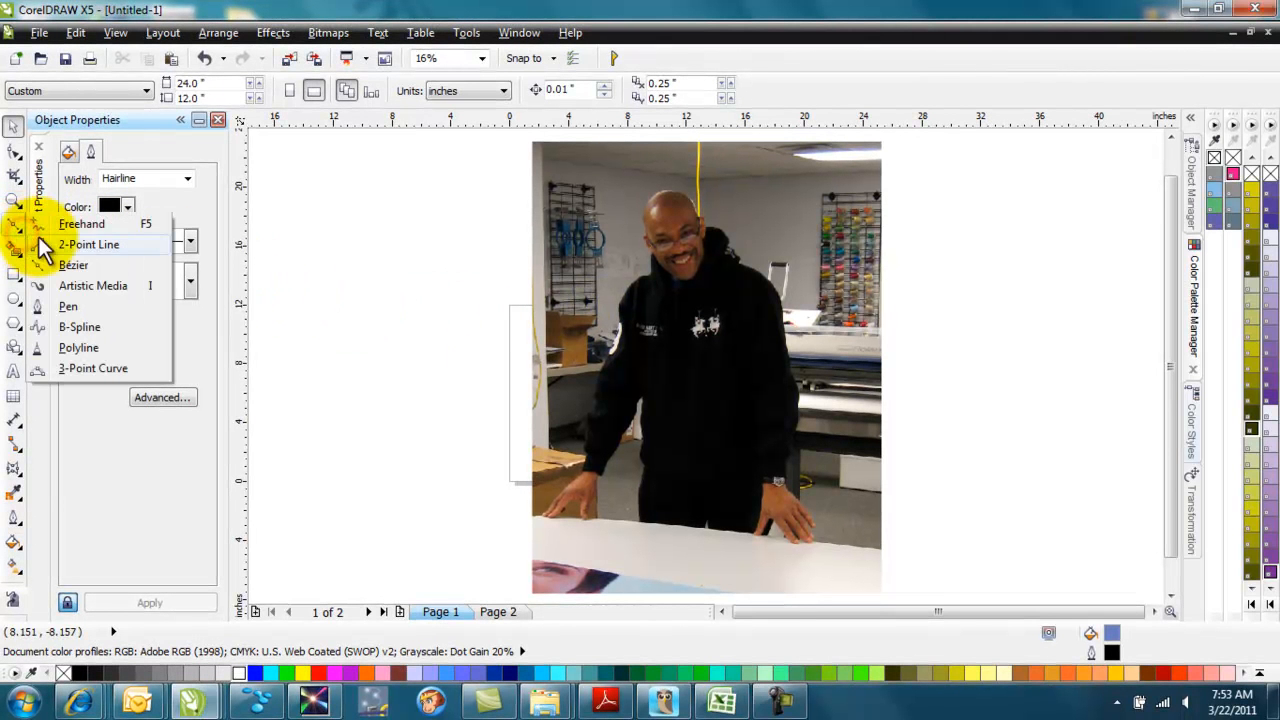
{"action": "mouse_move", "coordinate": [100, 248]}
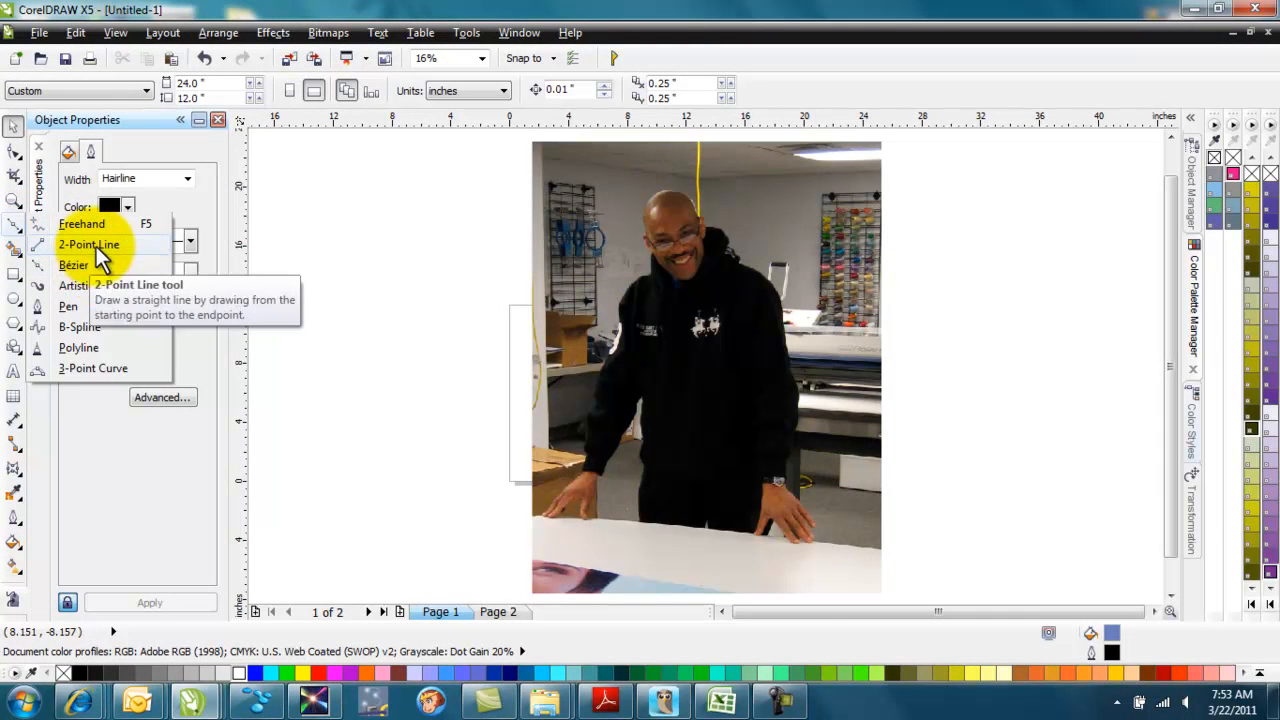
{"action": "mouse_move", "coordinate": [98, 348]}
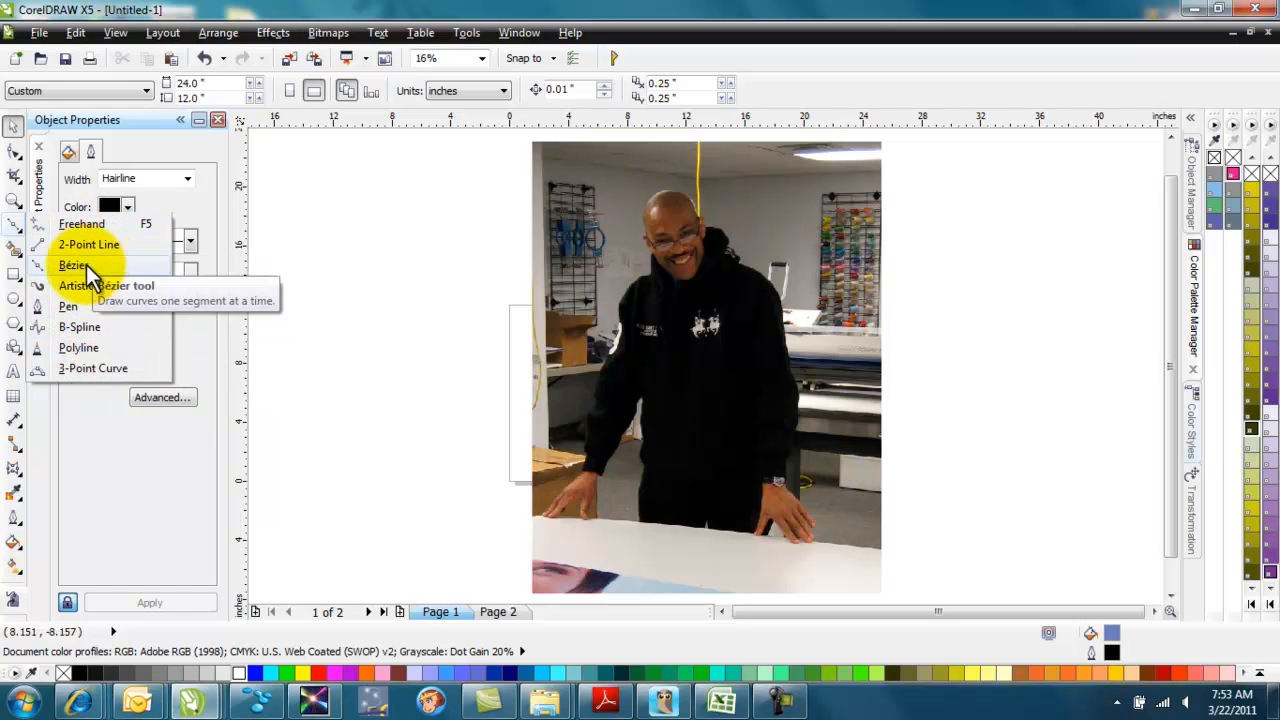
Step: Switch to the Bezier tool to draw curves one segment at a time
{"action": "left_click", "coordinate": [76, 264]}
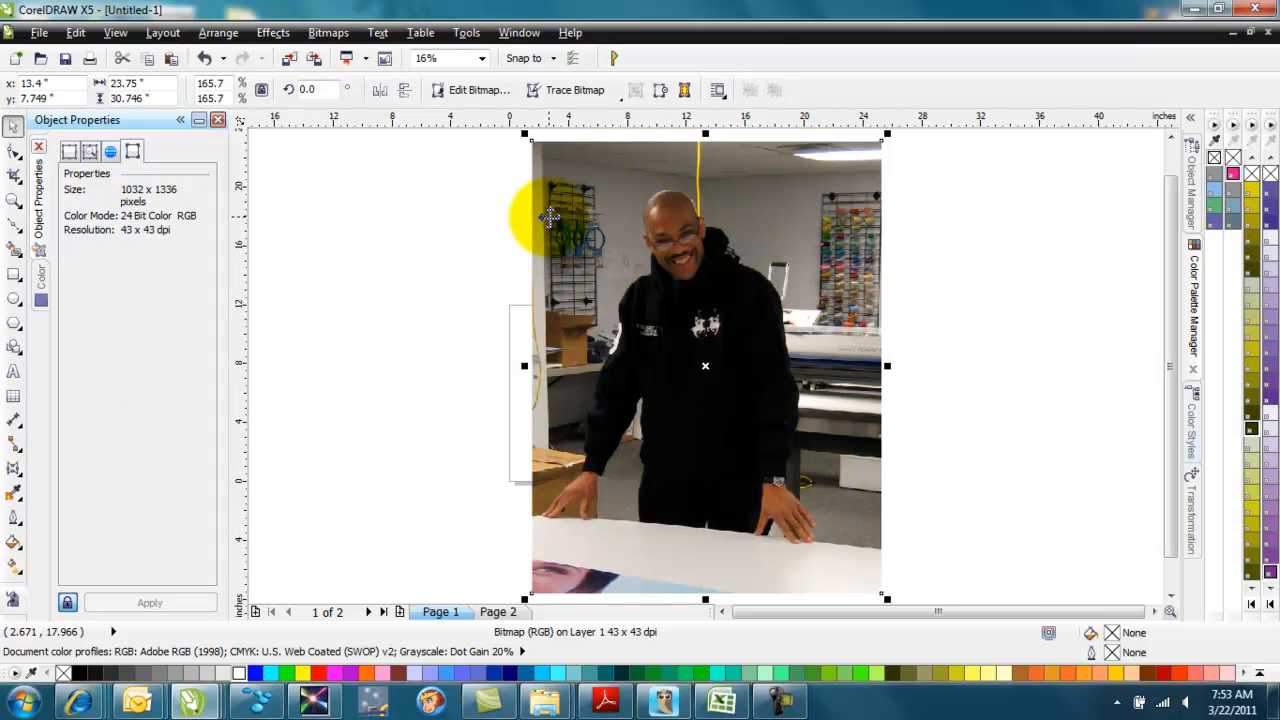
Step: Lock the man's photo in place via its context menu
{"action": "right_click", "coordinate": [550, 218]}
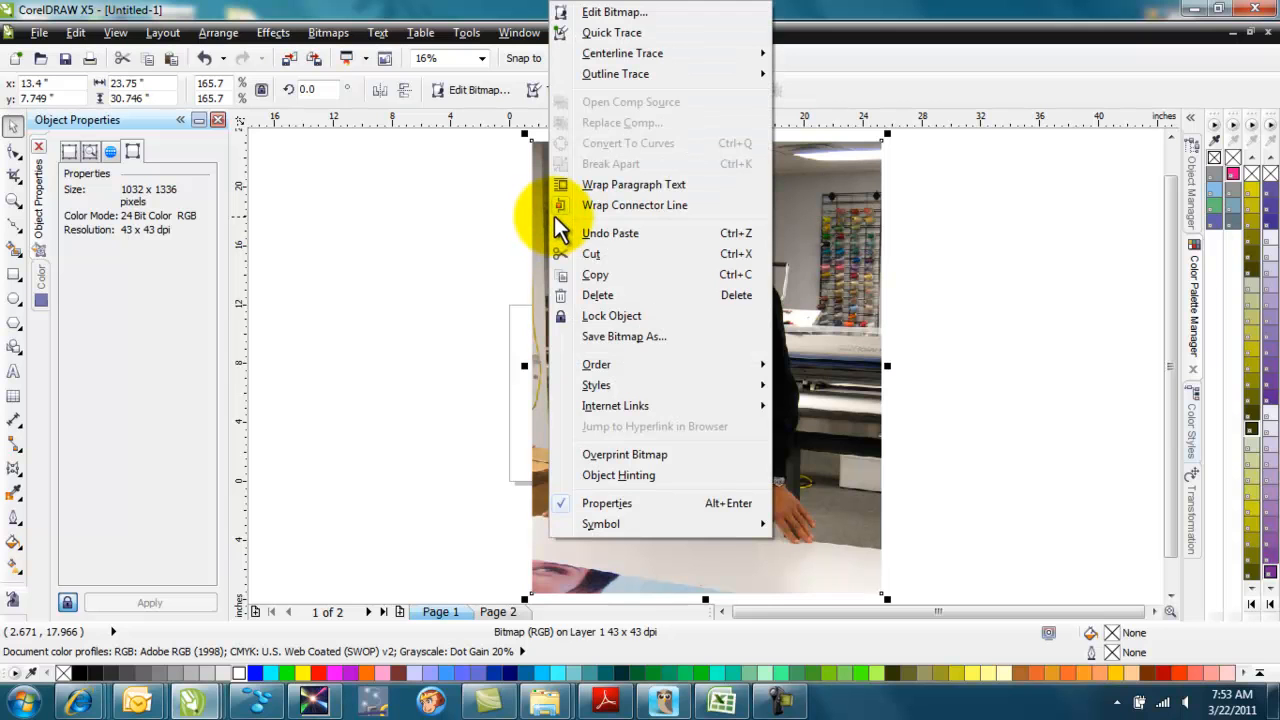
{"action": "mouse_move", "coordinate": [620, 322]}
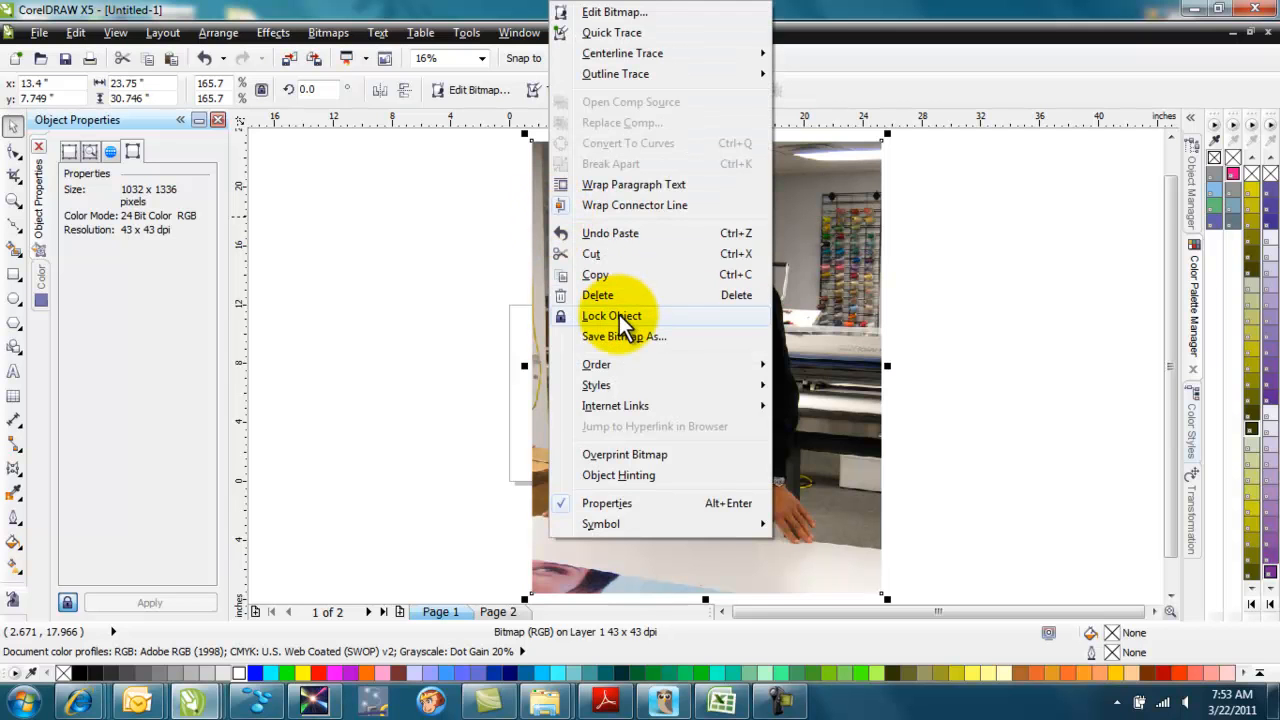
{"action": "left_click", "coordinate": [612, 316]}
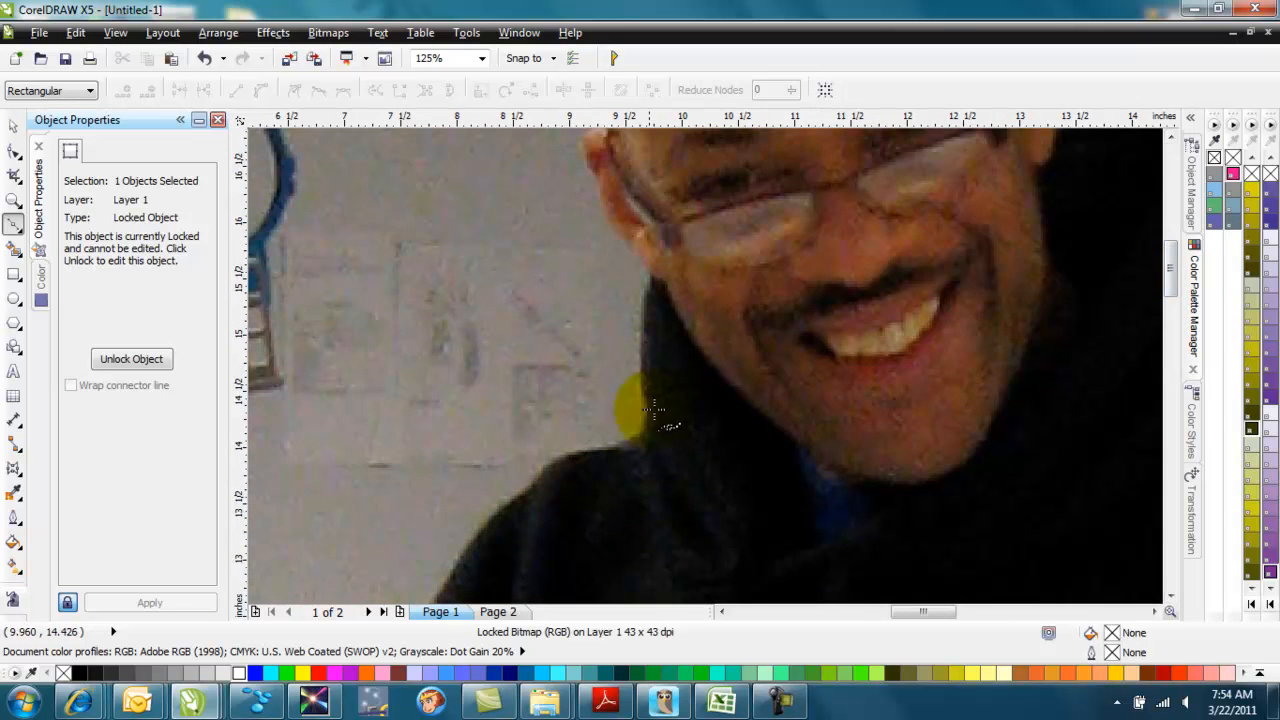
{"action": "mouse_move", "coordinate": [640, 436]}
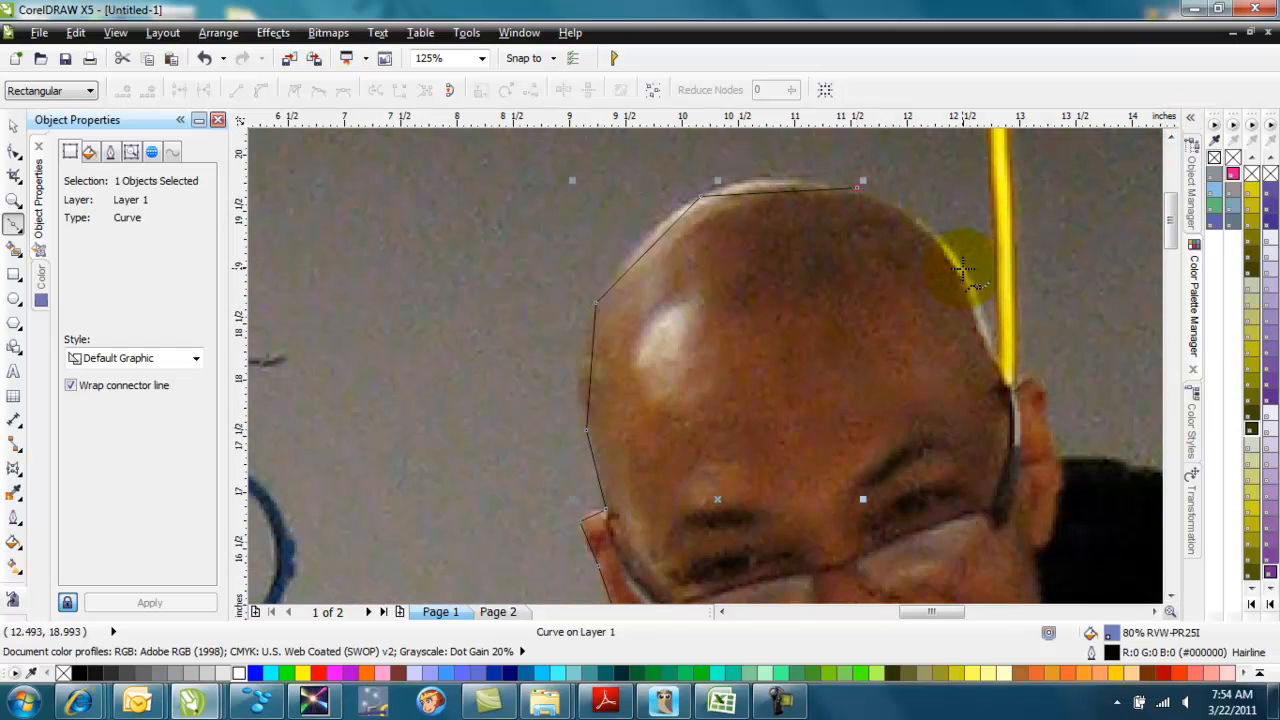
Step: Trace the outline over the top of the man's head and down past his face
{"action": "left_click_drag", "start_coordinate": [964, 276], "coordinate": [1010, 390]}
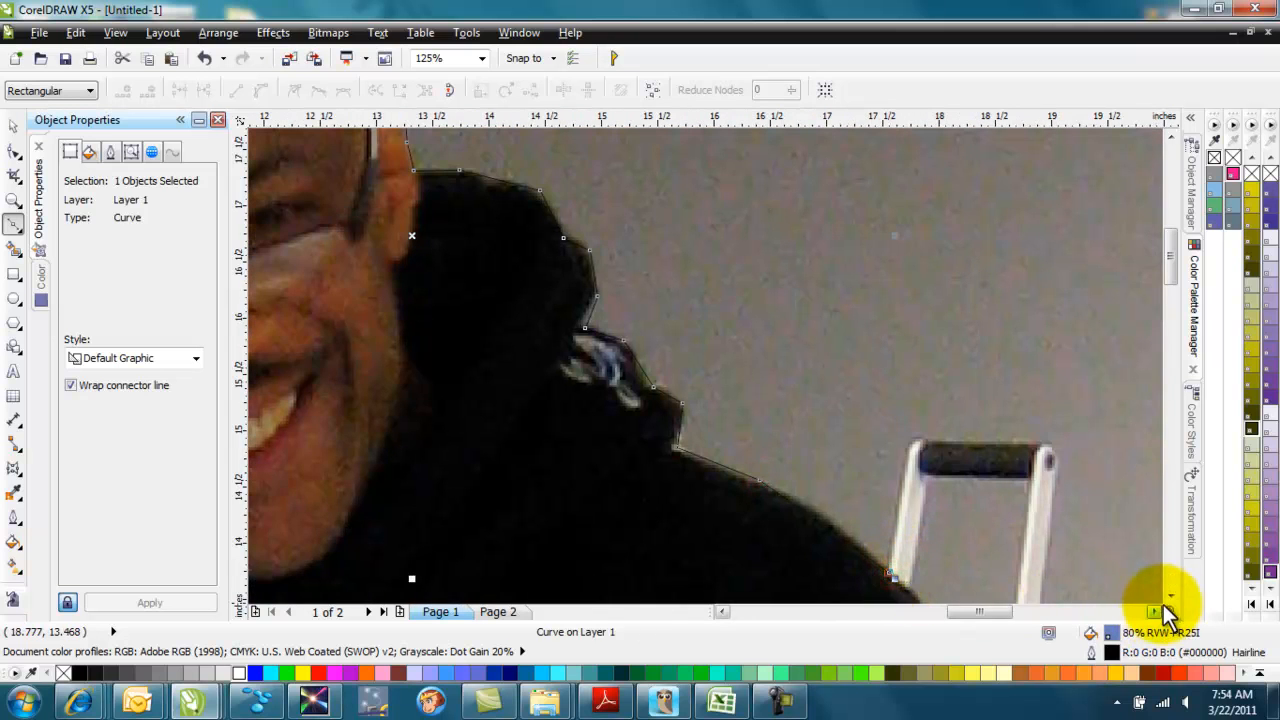
{"action": "scroll", "scroll_direction": "down", "scroll_amount": 3}
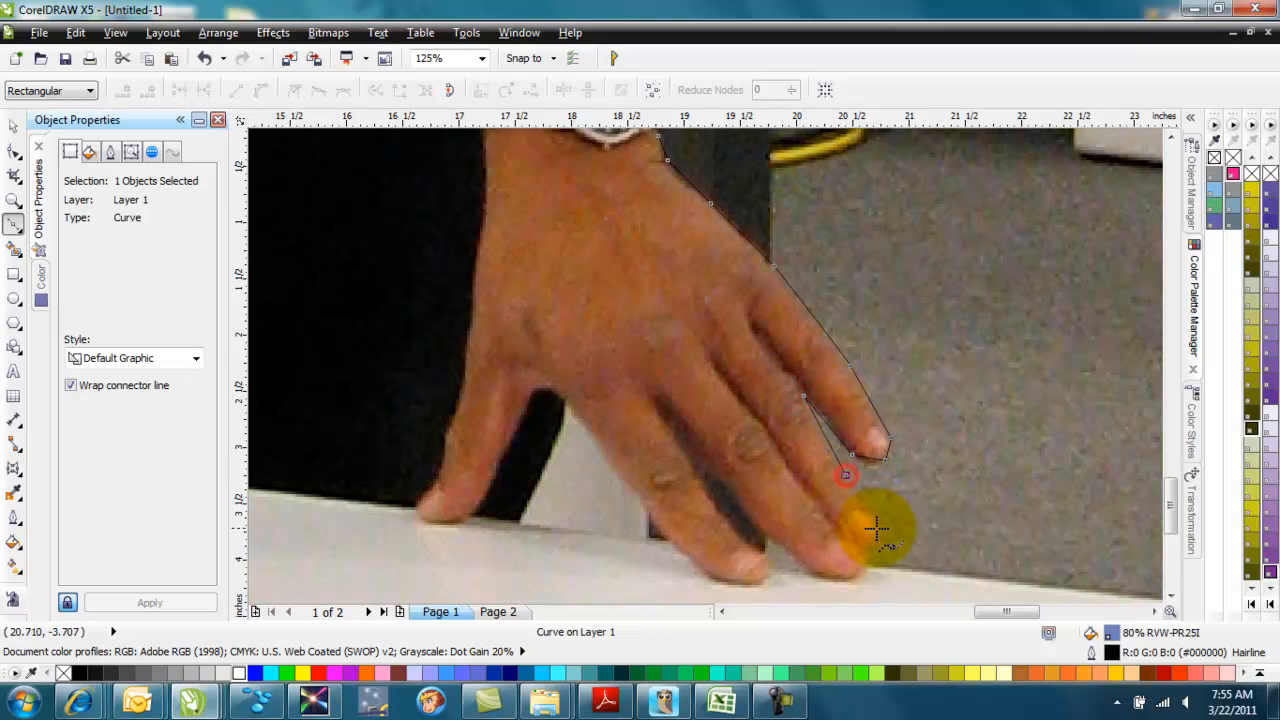
Step: Trace the outline around the right hand's fingers, fingertips and thumb down to the table
{"action": "left_click_drag", "start_coordinate": [876, 530], "coordinate": [876, 560]}
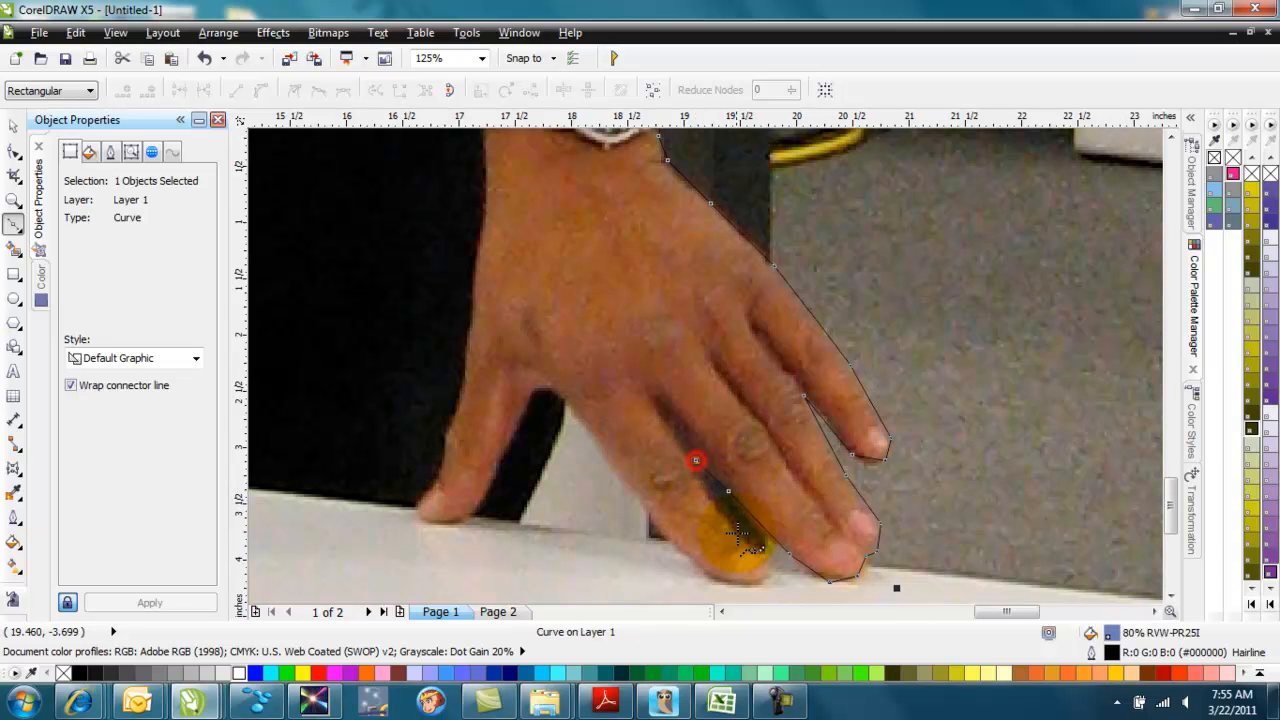
{"action": "left_click_drag", "start_coordinate": [696, 460], "coordinate": [770, 558]}
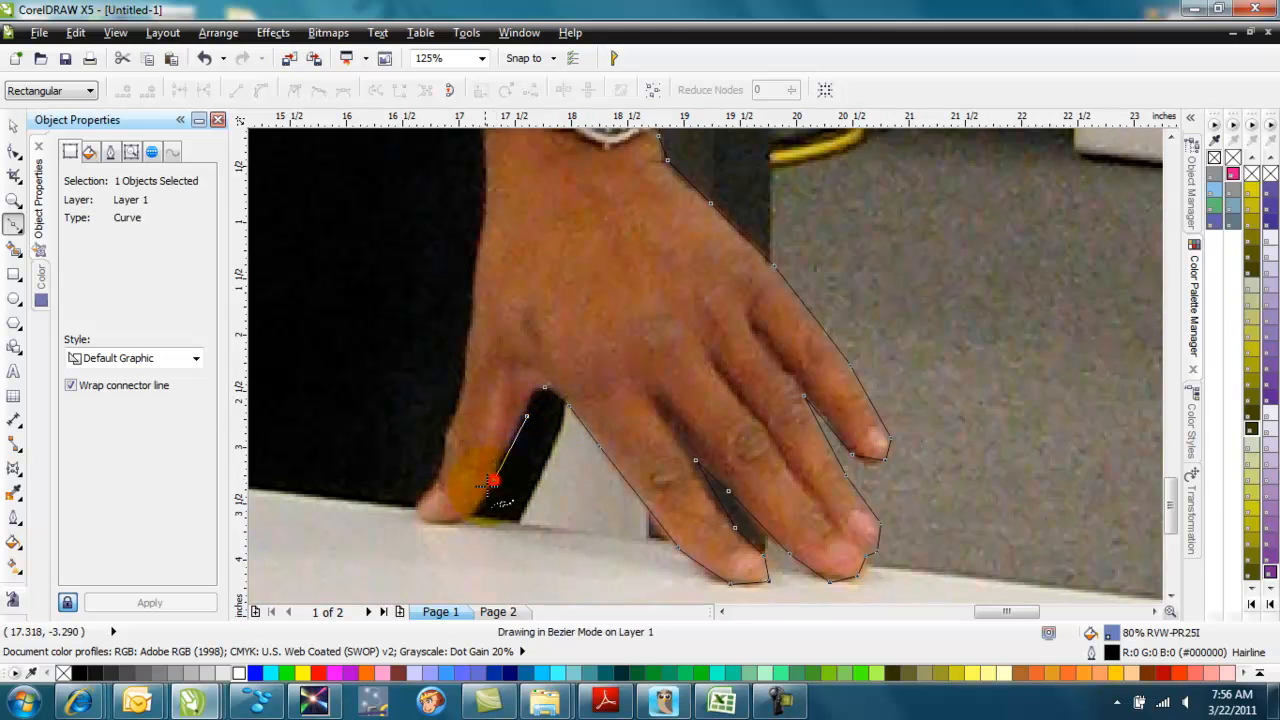
{"action": "left_click_drag", "start_coordinate": [496, 486], "coordinate": [436, 524]}
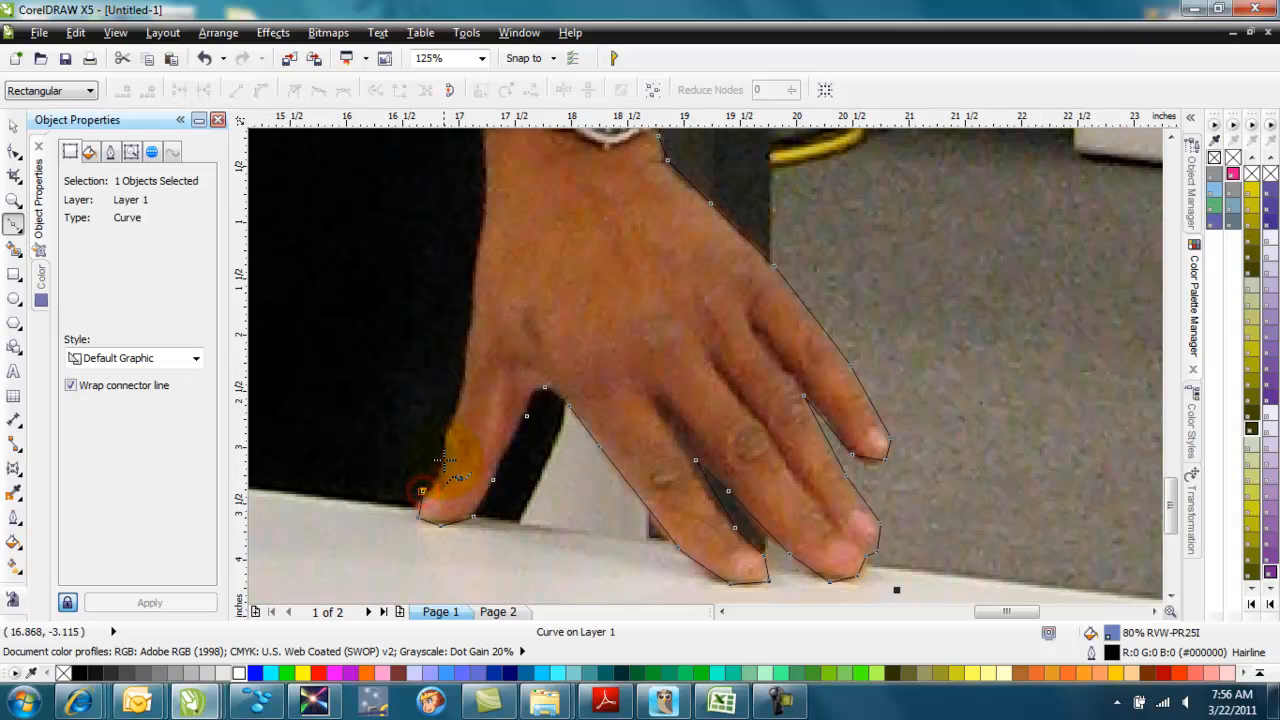
{"action": "left_click", "coordinate": [478, 278]}
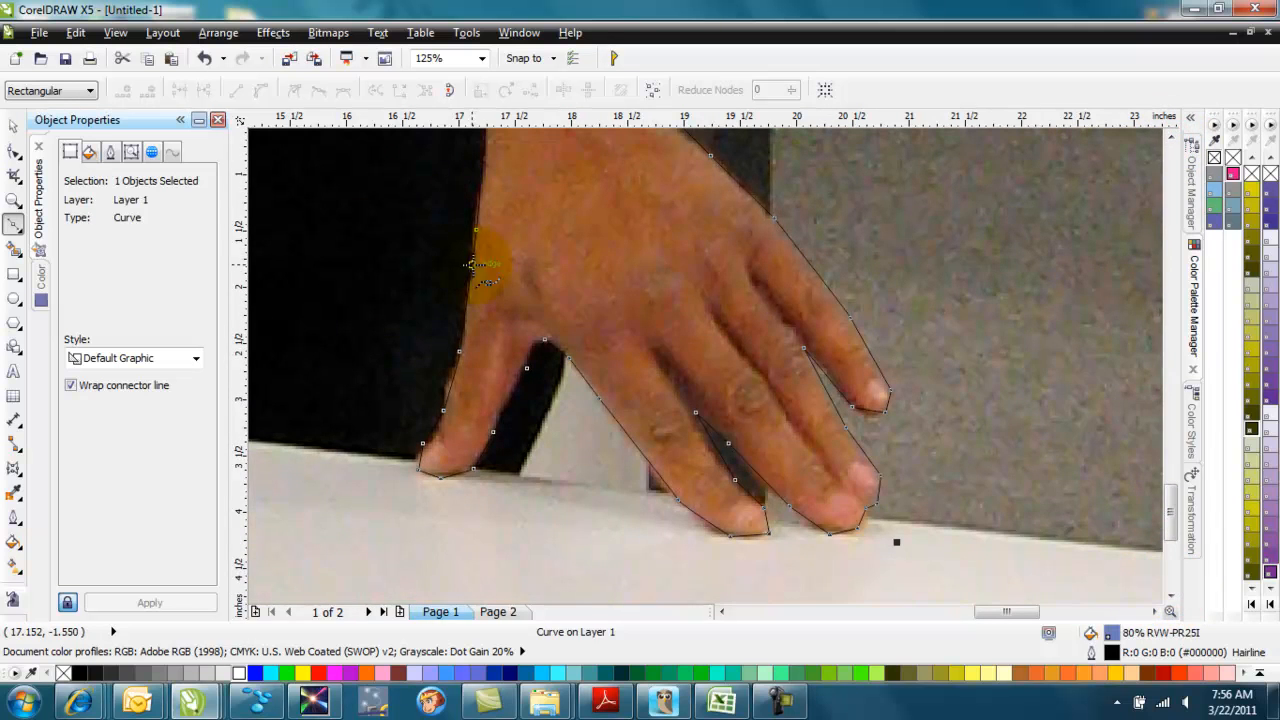
{"action": "left_click_drag", "start_coordinate": [480, 264], "coordinate": [410, 480]}
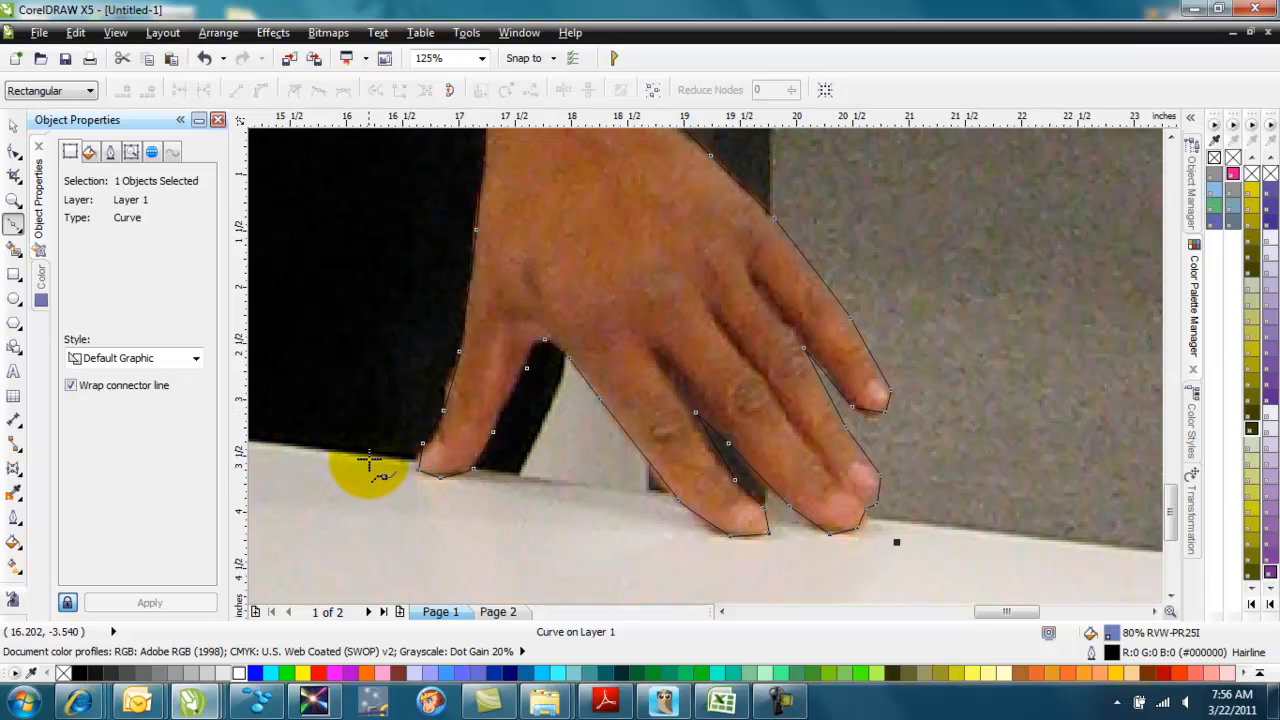
{"action": "left_click", "coordinate": [384, 458]}
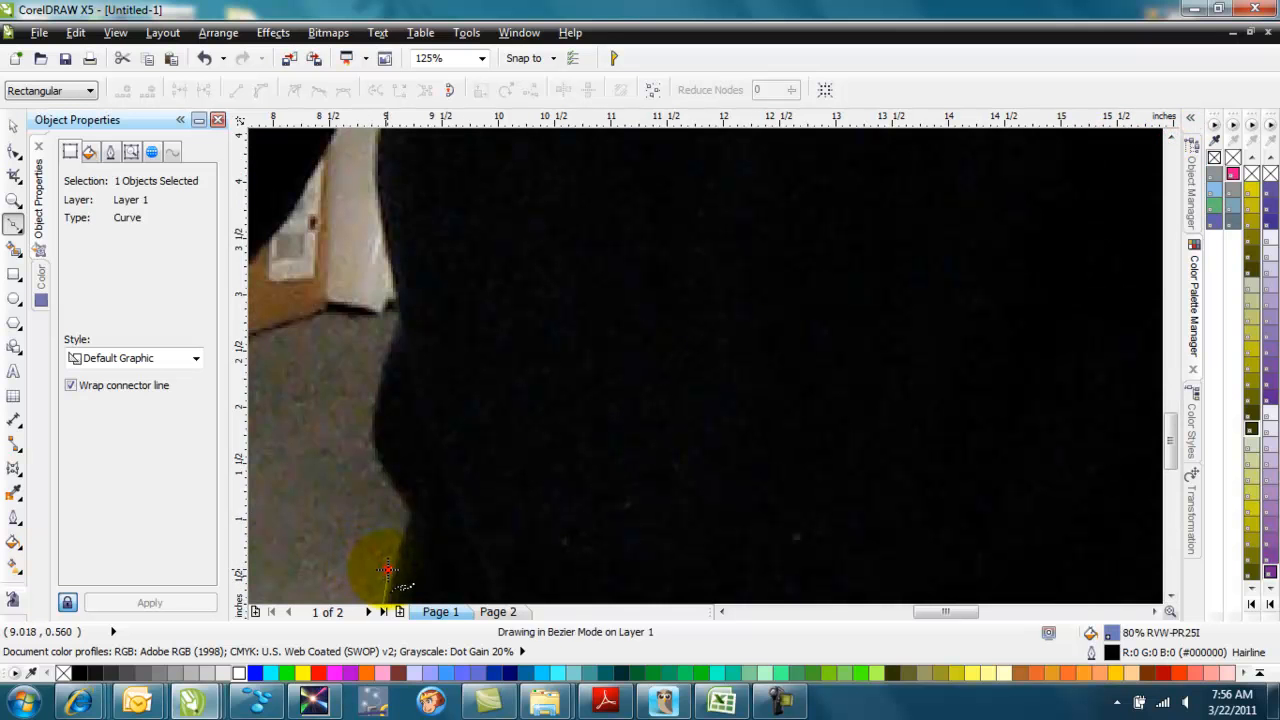
Step: Trace the outline from the jacket's lower edge up along its side
{"action": "left_click", "coordinate": [368, 450]}
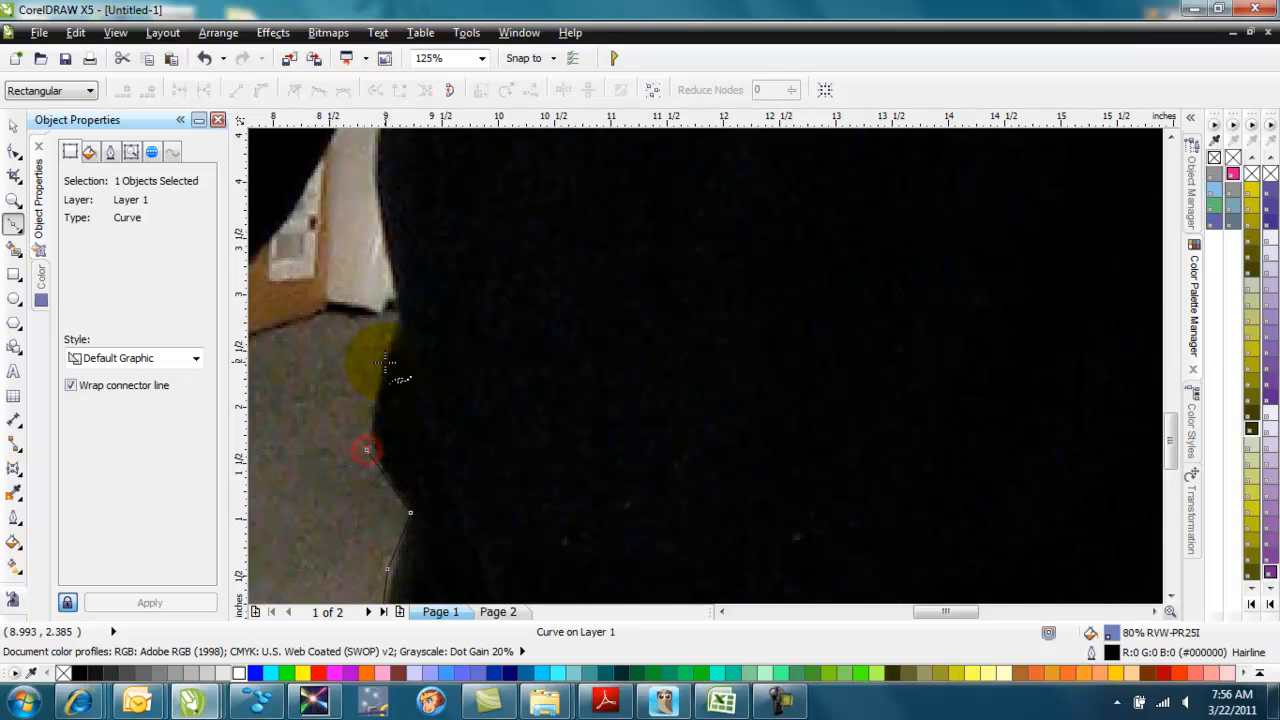
{"action": "left_click_drag", "start_coordinate": [368, 450], "coordinate": [372, 188]}
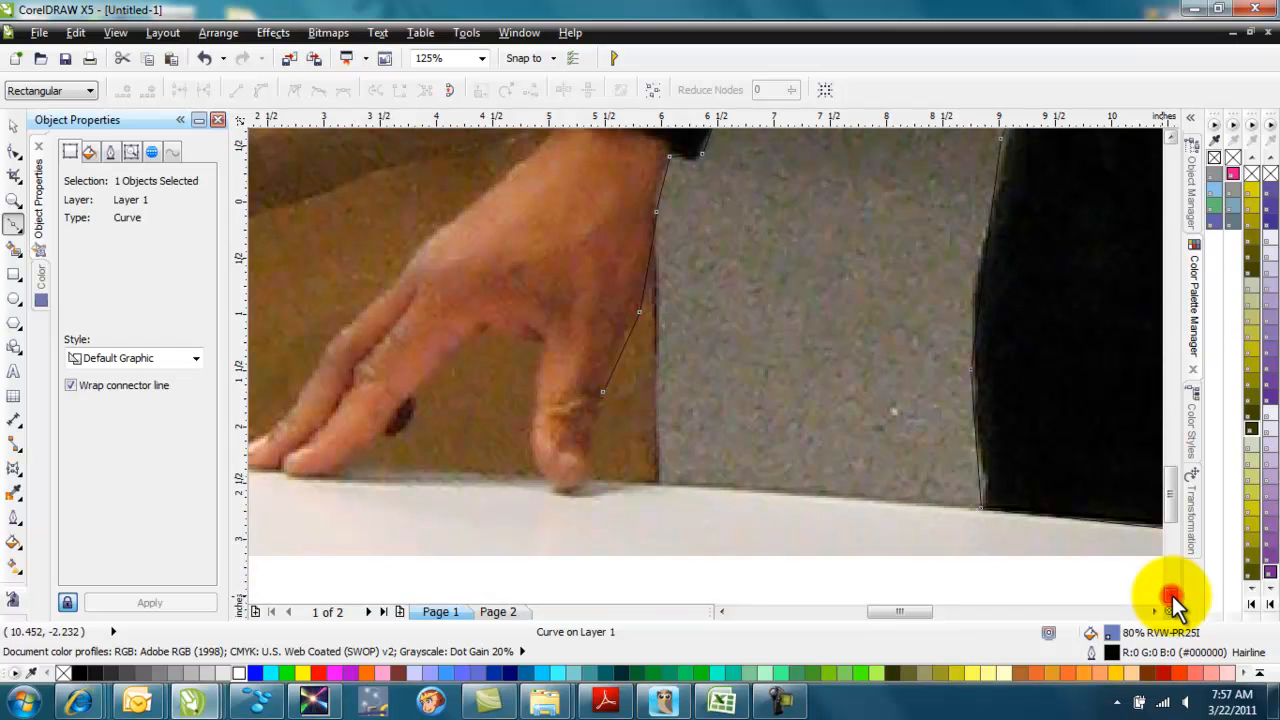
Step: Trace around the other hand's wrist and fingers and close the outline into a filled silhouette
{"action": "left_click", "coordinate": [590, 472]}
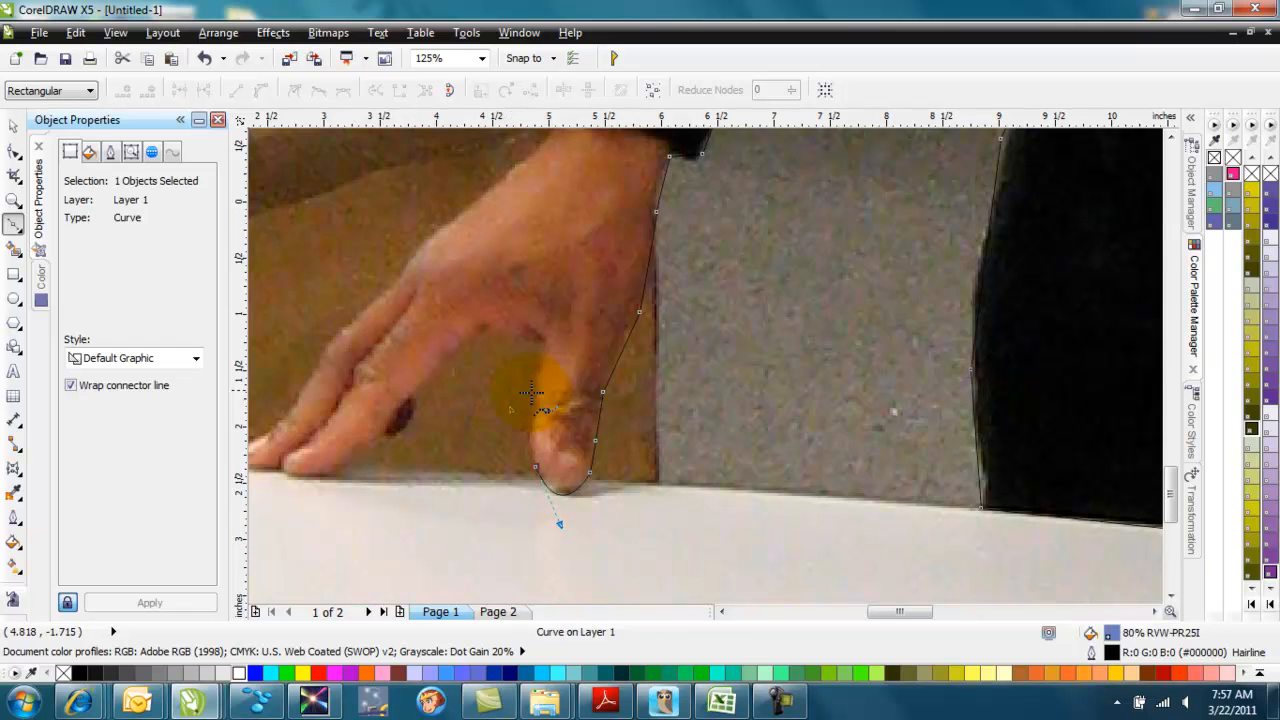
{"action": "left_click_drag", "start_coordinate": [536, 392], "coordinate": [490, 340]}
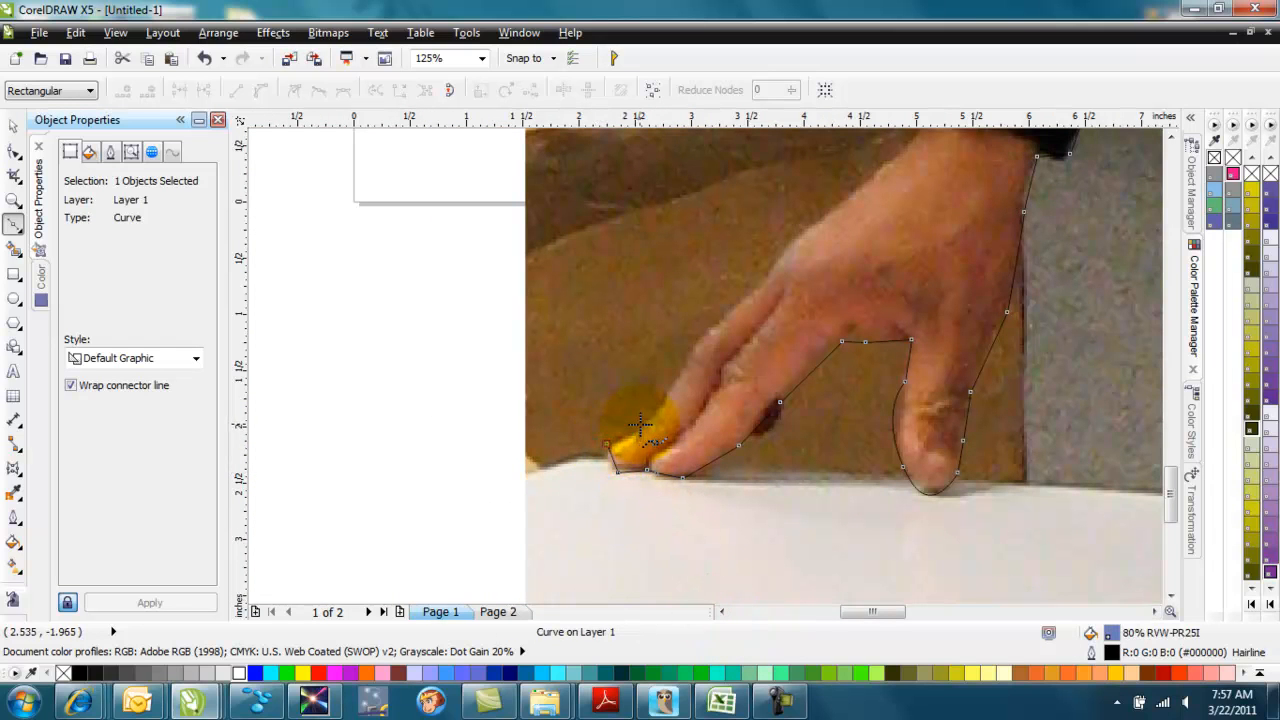
{"action": "left_click_drag", "start_coordinate": [640, 424], "coordinate": [756, 304]}
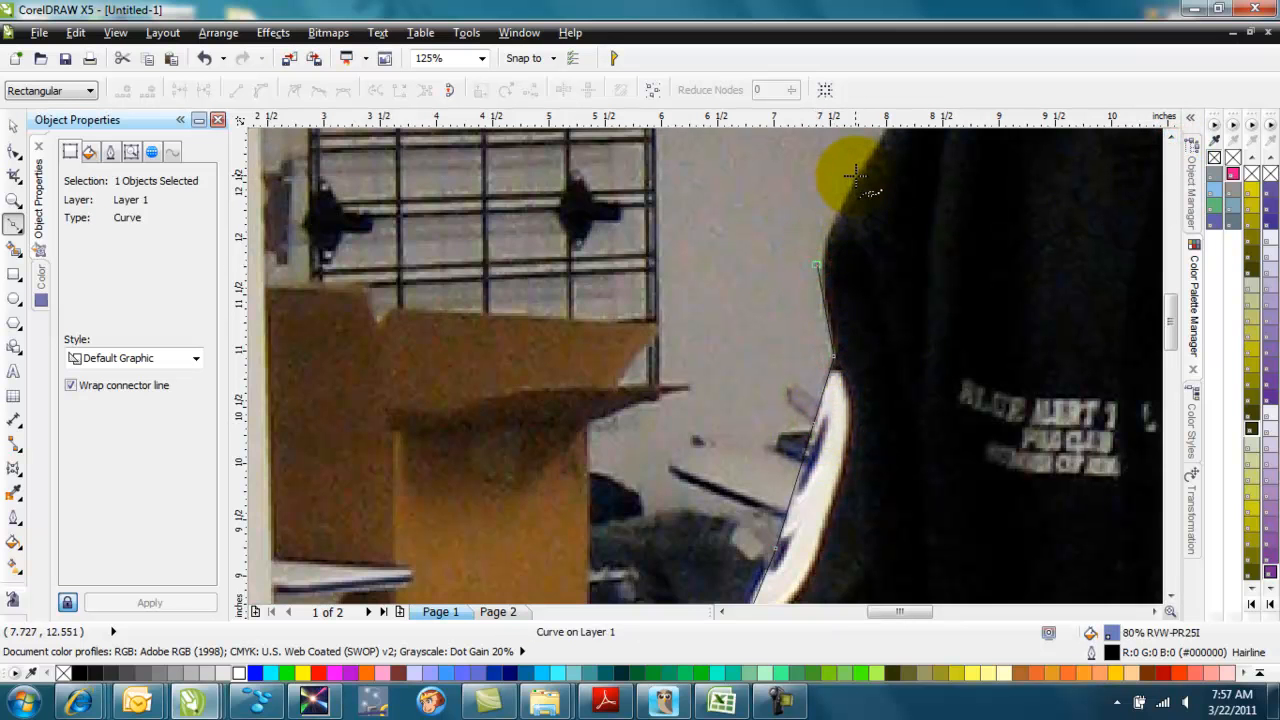
{"action": "scroll", "scroll_direction": "down", "scroll_amount": 3}
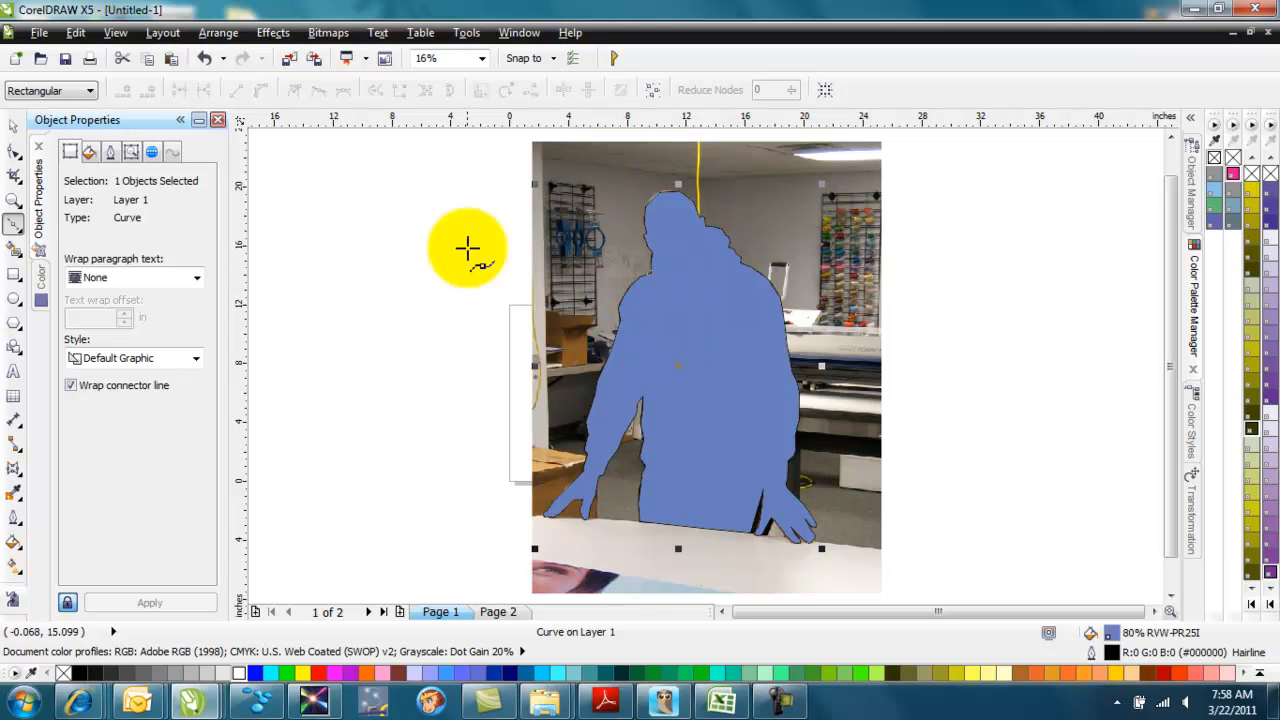
{"action": "mouse_move", "coordinate": [760, 500]}
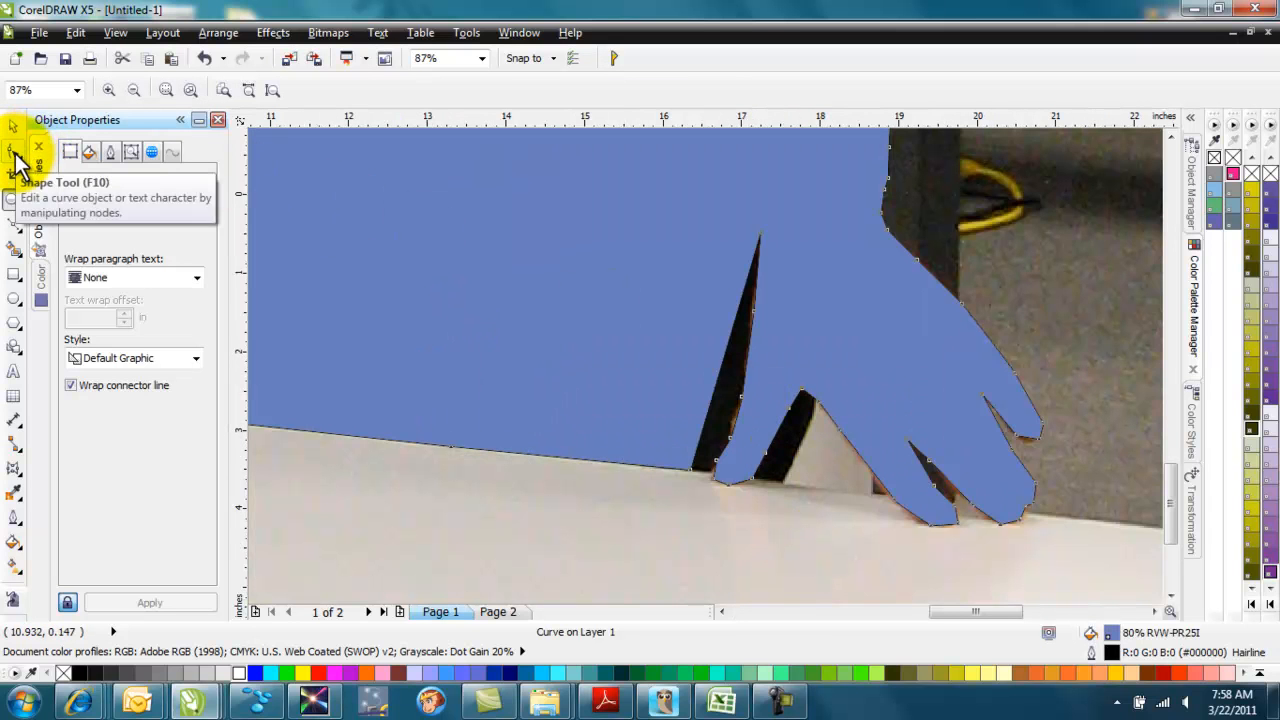
Step: Select the blue silhouette outline and set it to No Fill so the photo shows through
{"action": "left_click", "coordinate": [14, 148]}
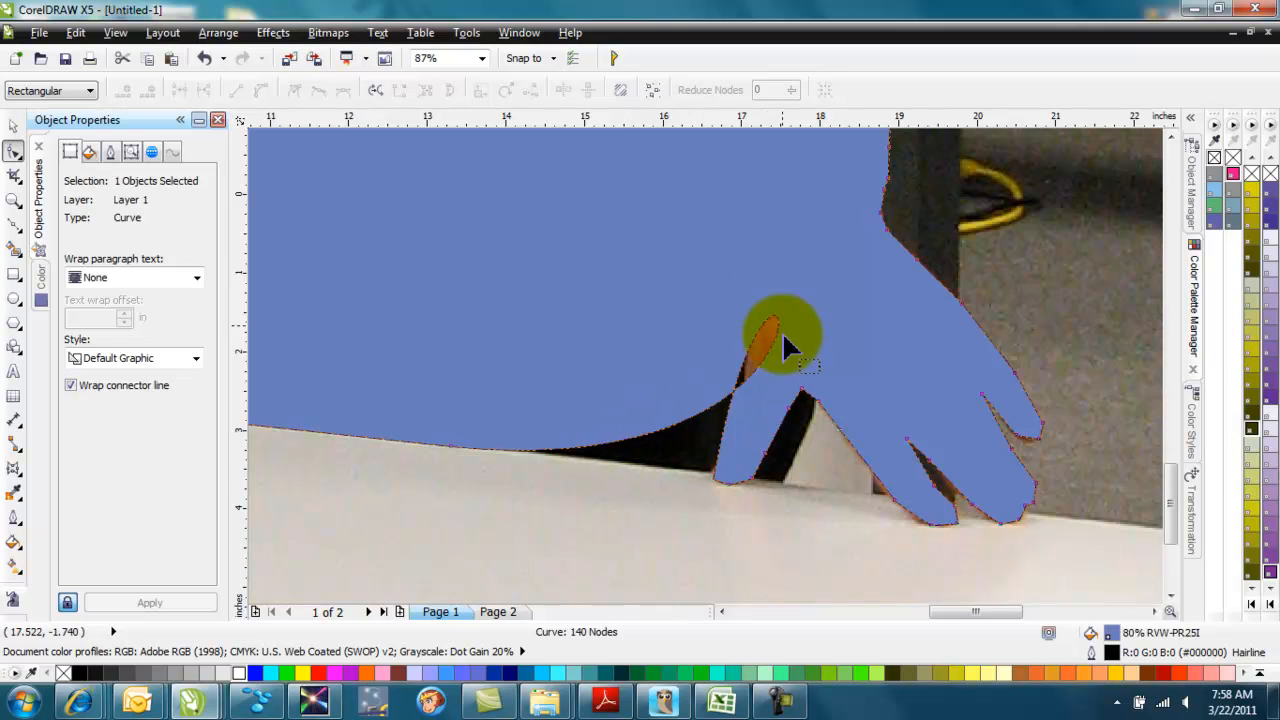
{"action": "right_click", "coordinate": [640, 440]}
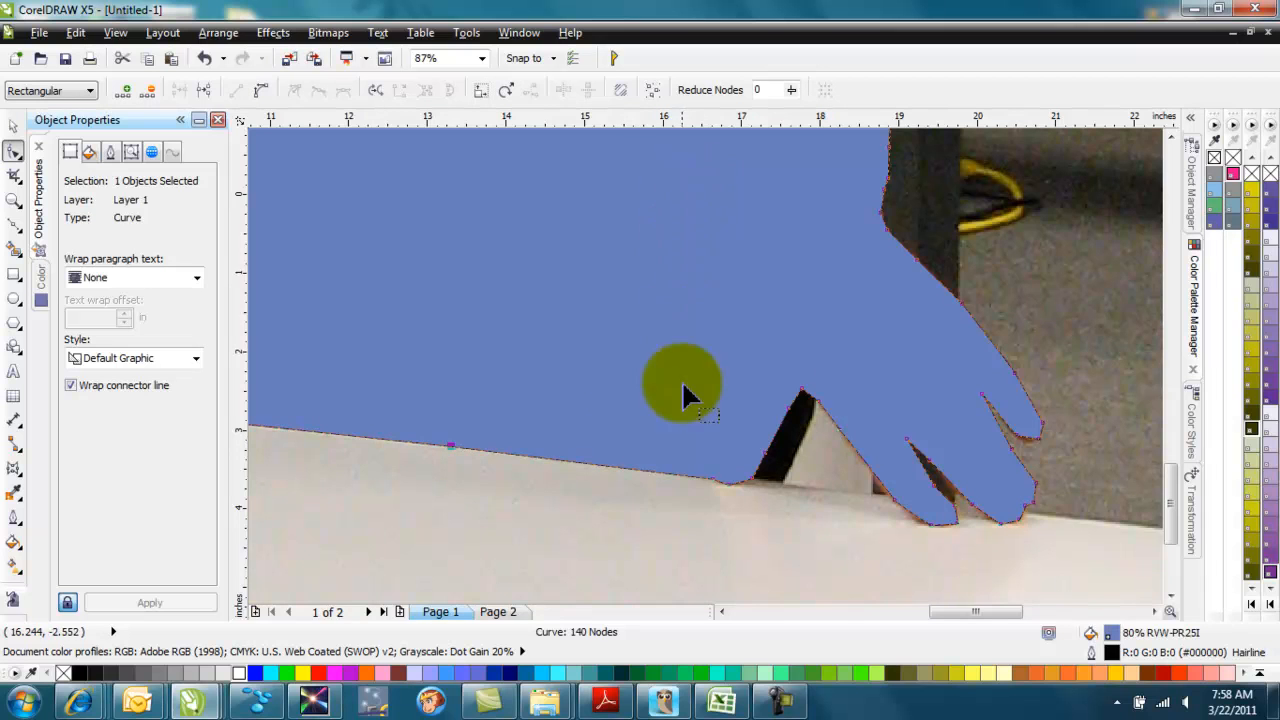
{"action": "mouse_move", "coordinate": [540, 360]}
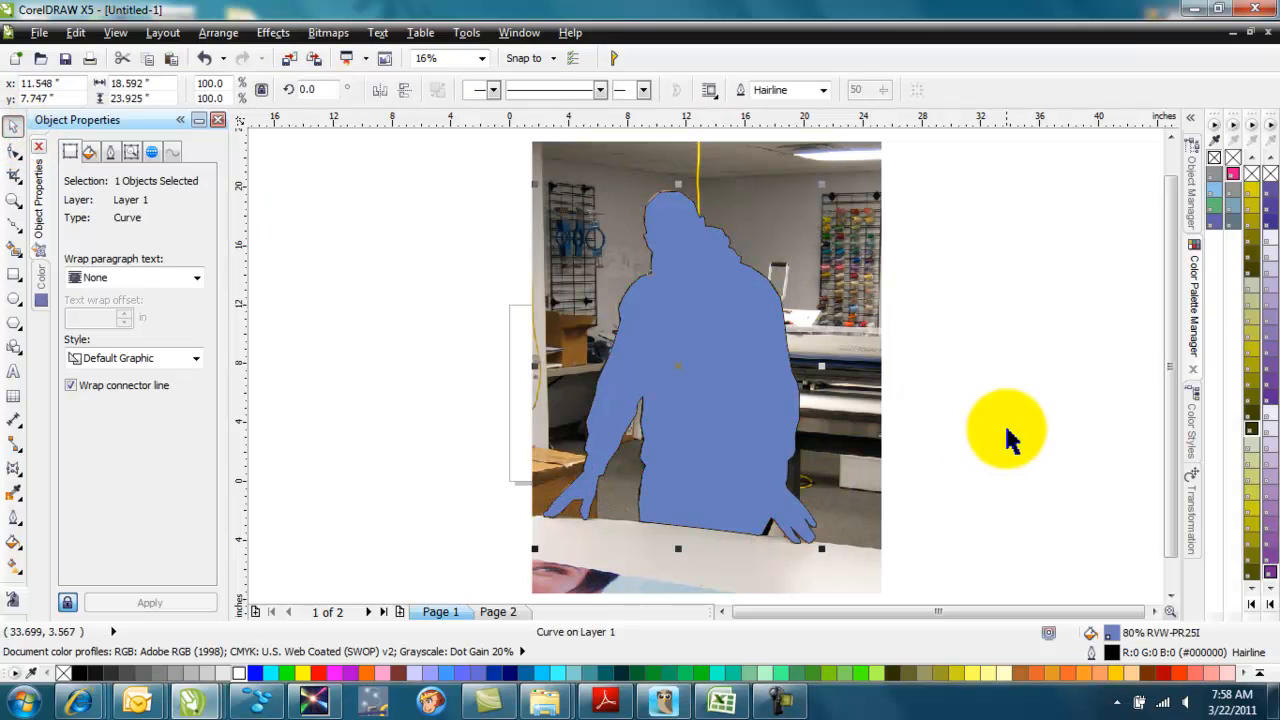
{"action": "left_click", "coordinate": [90, 152]}
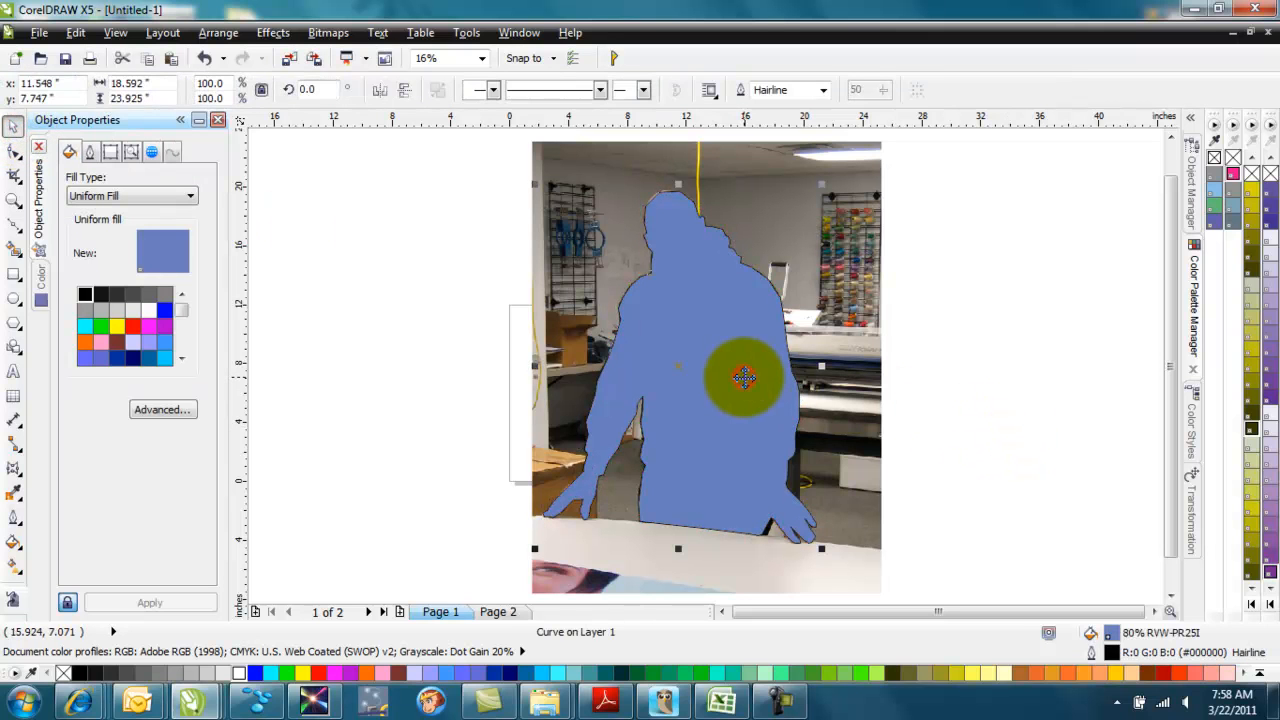
{"action": "left_click", "coordinate": [1216, 156]}
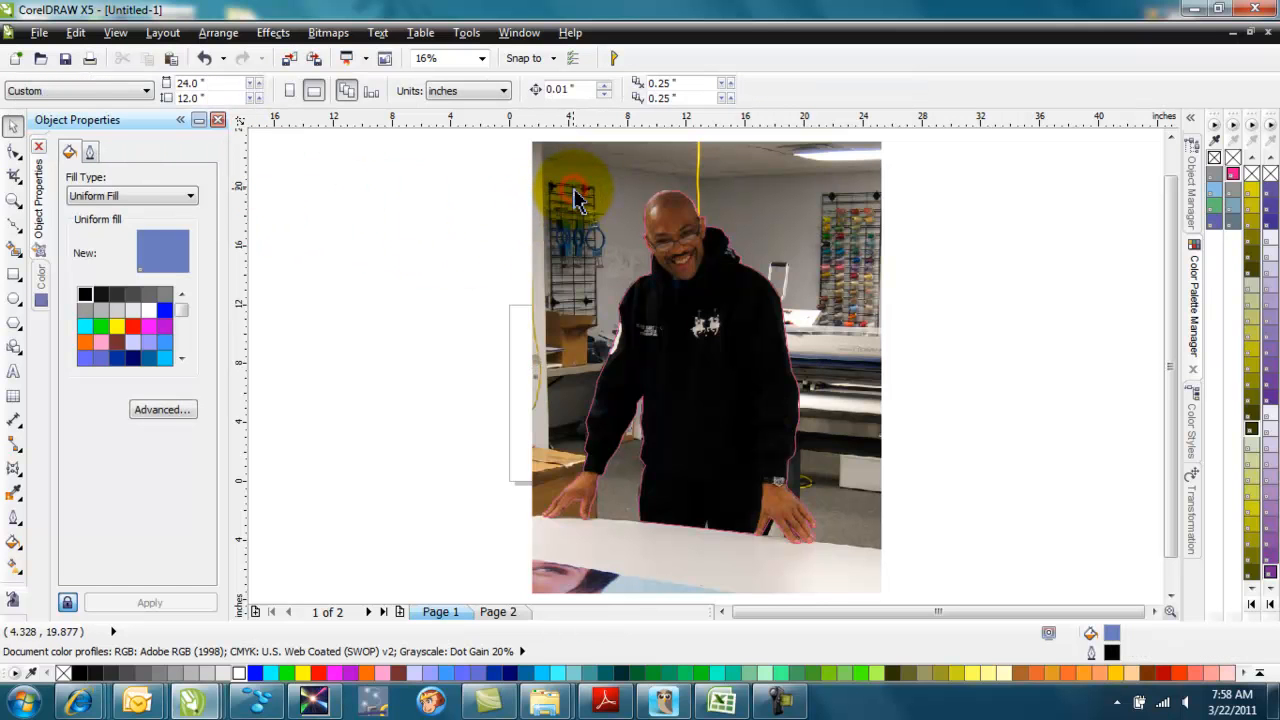
Step: Unlock the photo and PowerClip it inside the silhouette outline, removing the shop background
{"action": "right_click", "coordinate": [576, 198]}
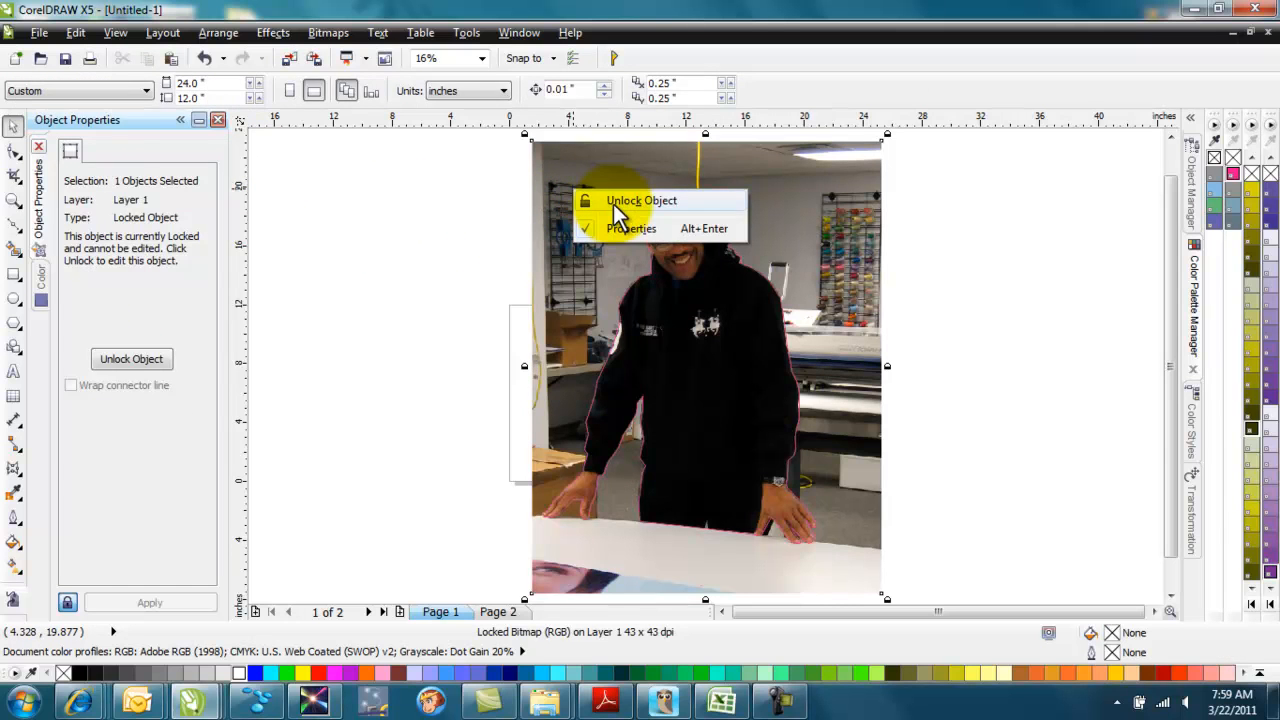
{"action": "left_click", "coordinate": [640, 200]}
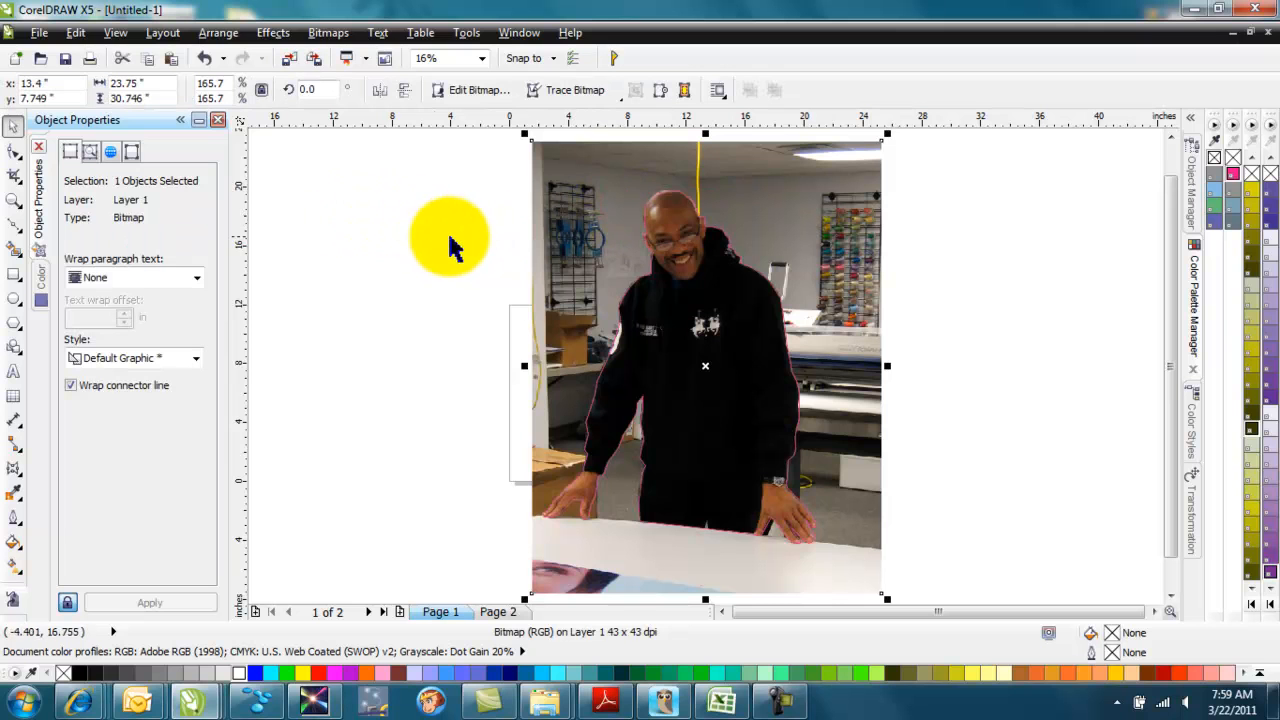
{"action": "left_click_drag", "start_coordinate": [450, 240], "coordinate": [624, 448]}
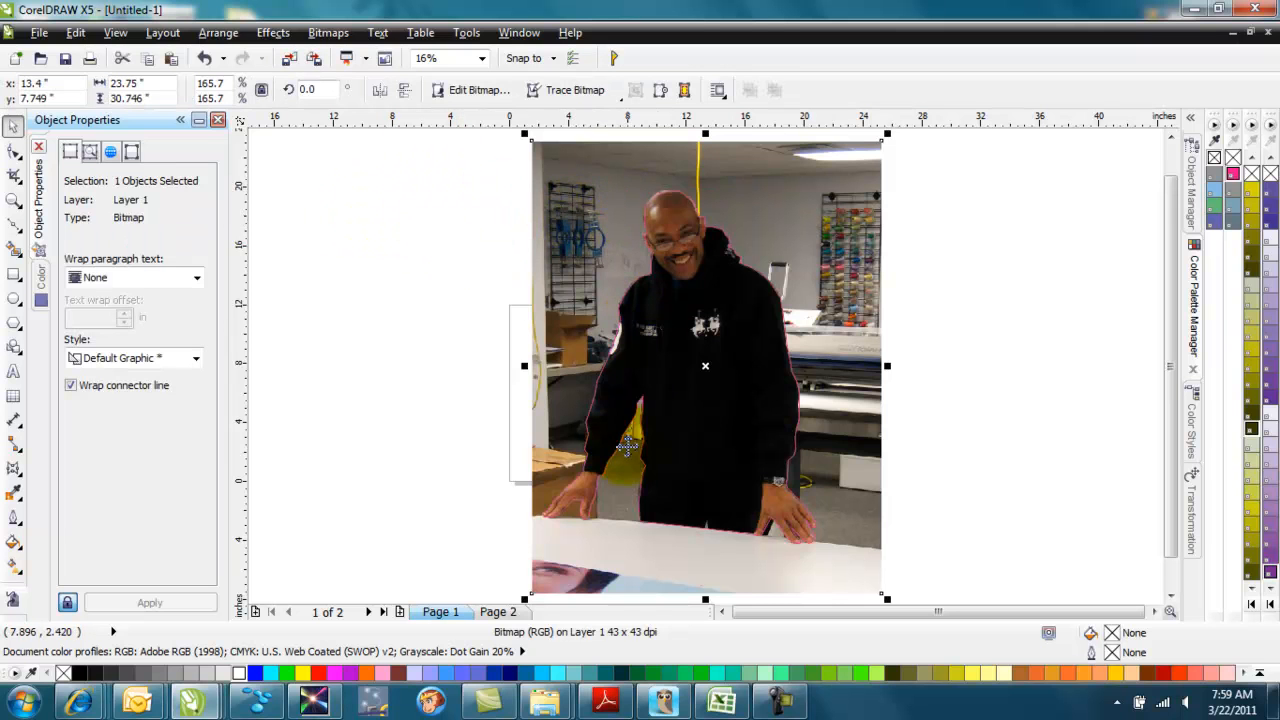
{"action": "mouse_move", "coordinate": [448, 148]}
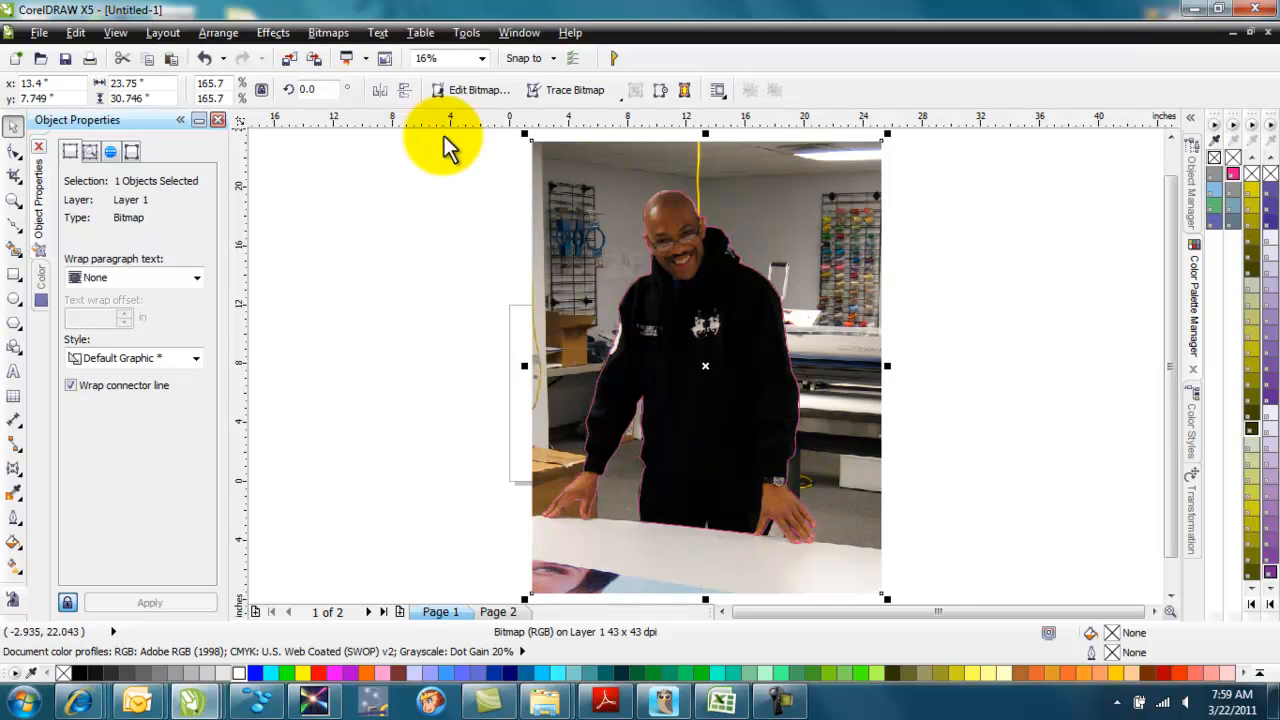
{"action": "left_click", "coordinate": [272, 32]}
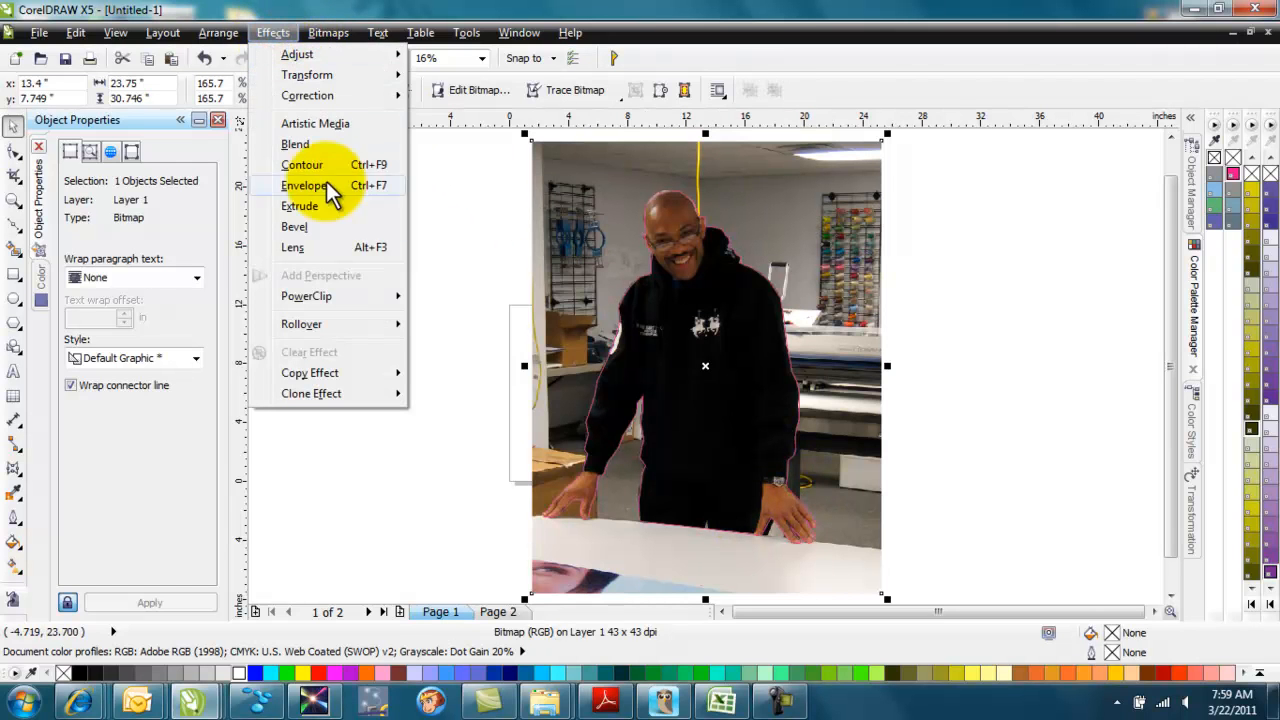
{"action": "mouse_move", "coordinate": [306, 296]}
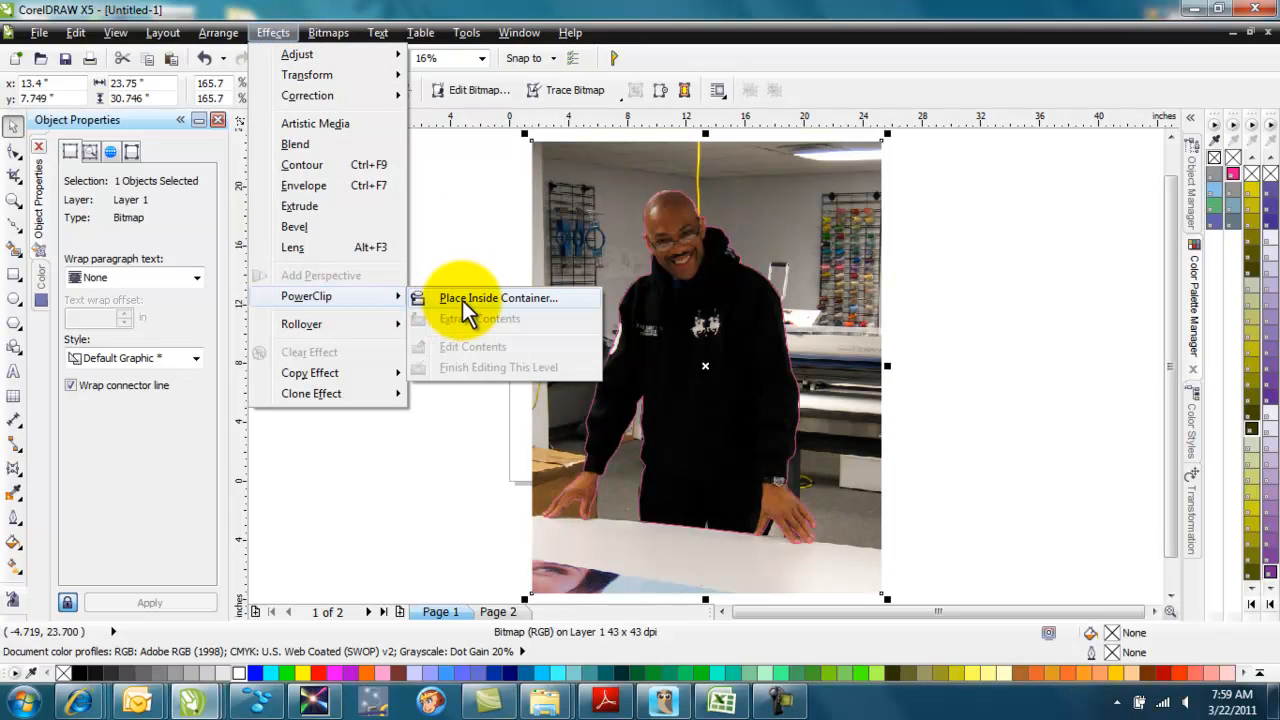
{"action": "left_click", "coordinate": [498, 298]}
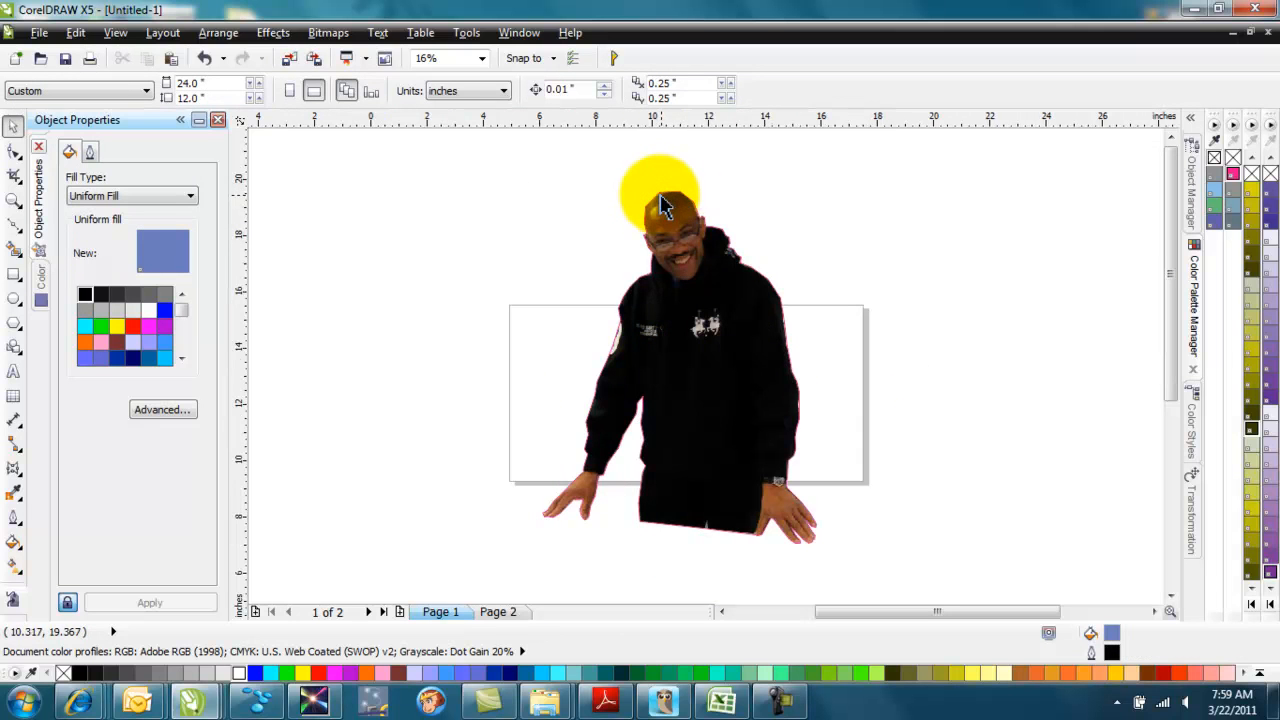
Step: Zoom to 250%, convert the head segment to a curve and bend it to fit his scalp
{"action": "type", "text": "250%"}
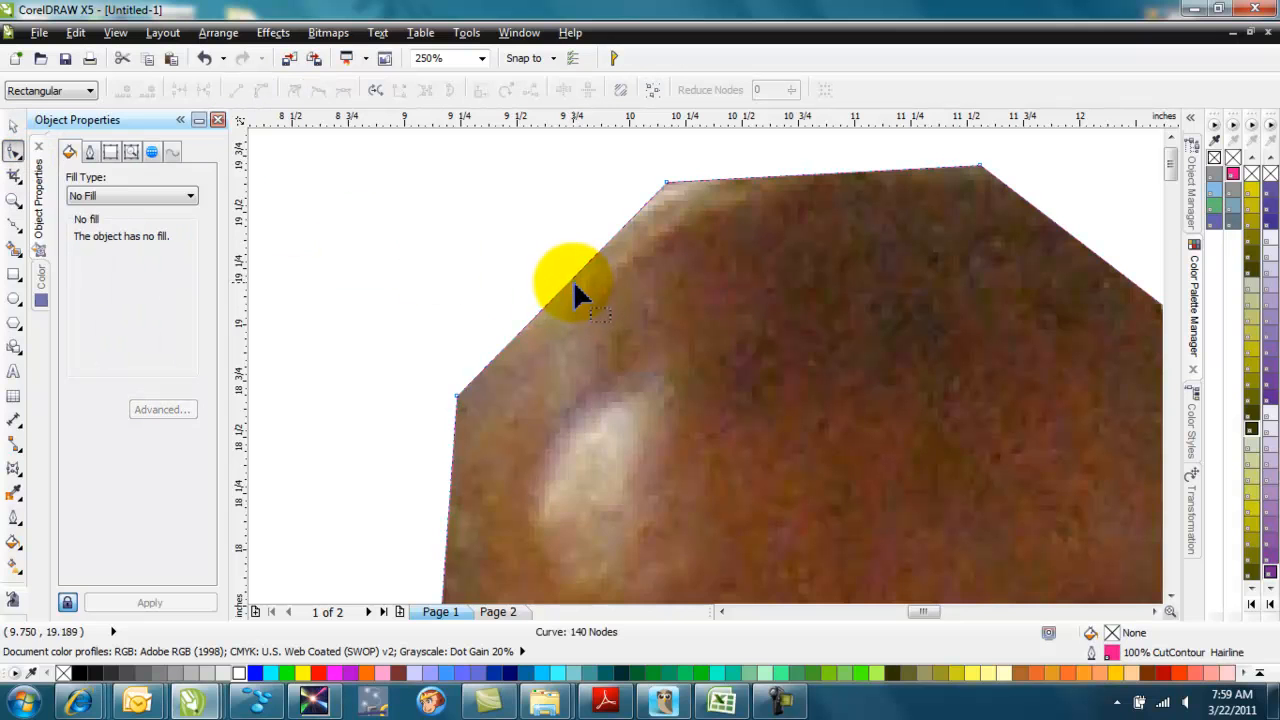
{"action": "mouse_move", "coordinate": [668, 196]}
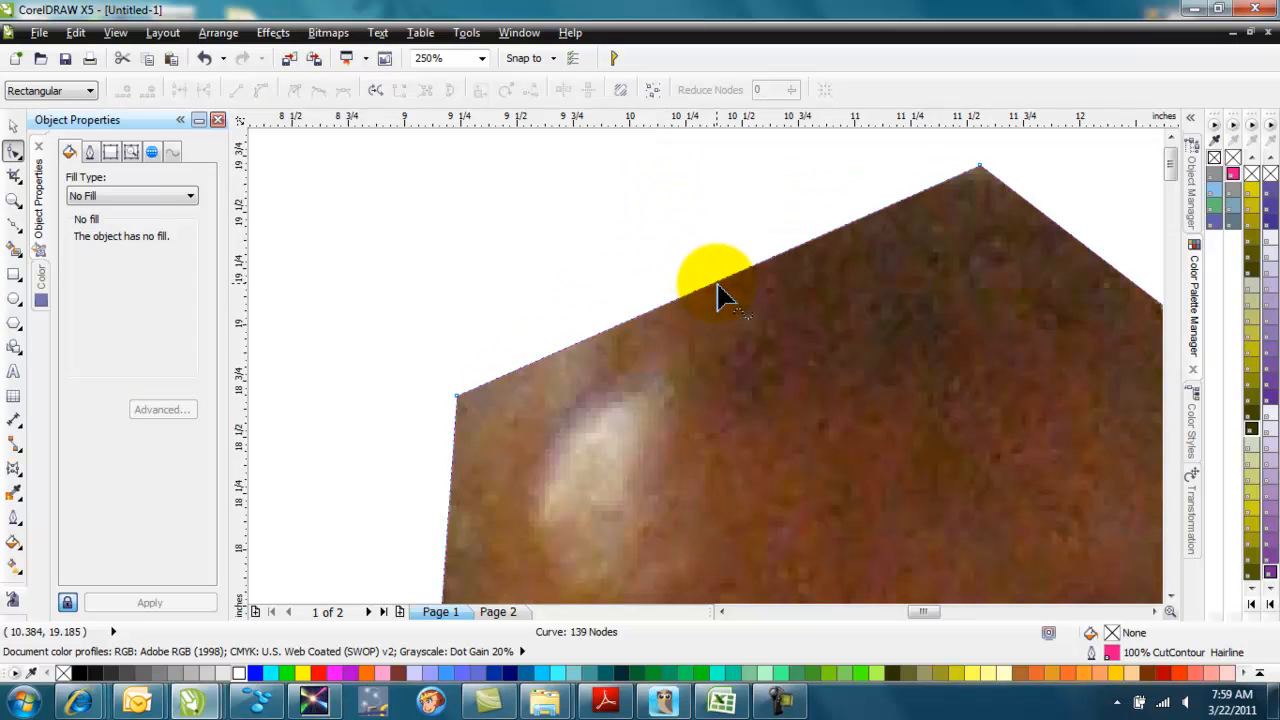
{"action": "right_click", "coordinate": [716, 280]}
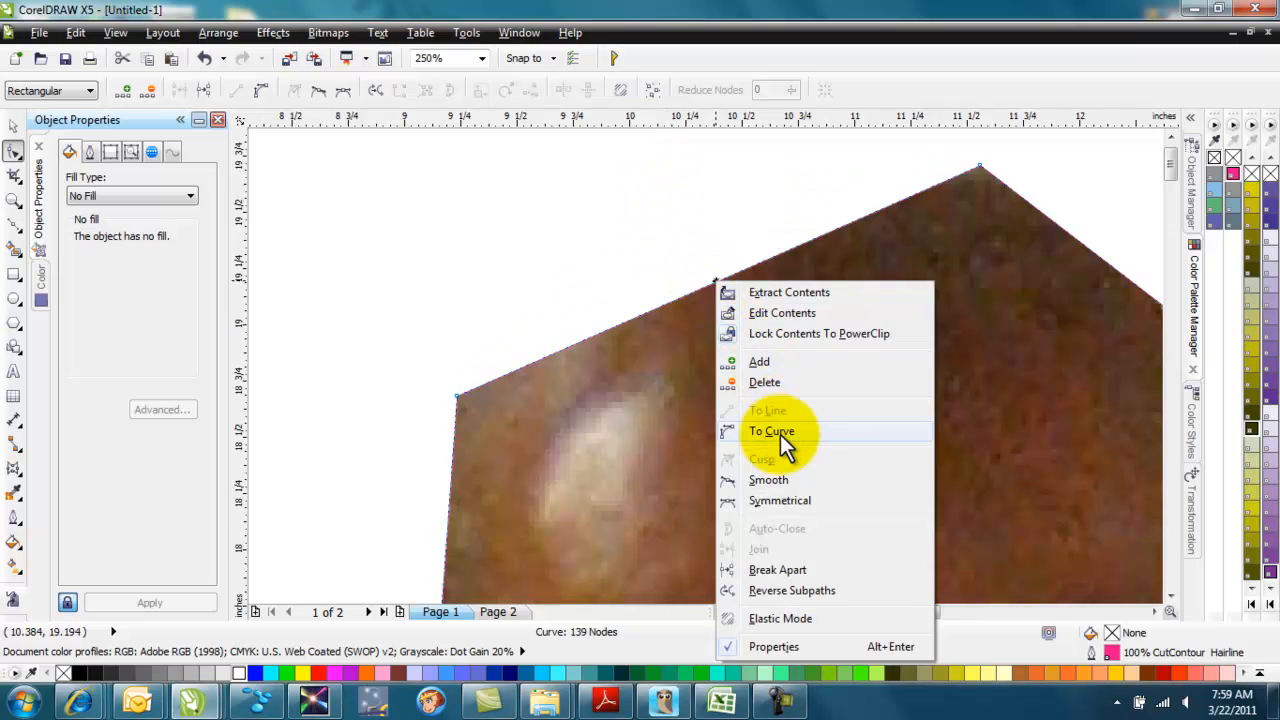
{"action": "left_click", "coordinate": [772, 432]}
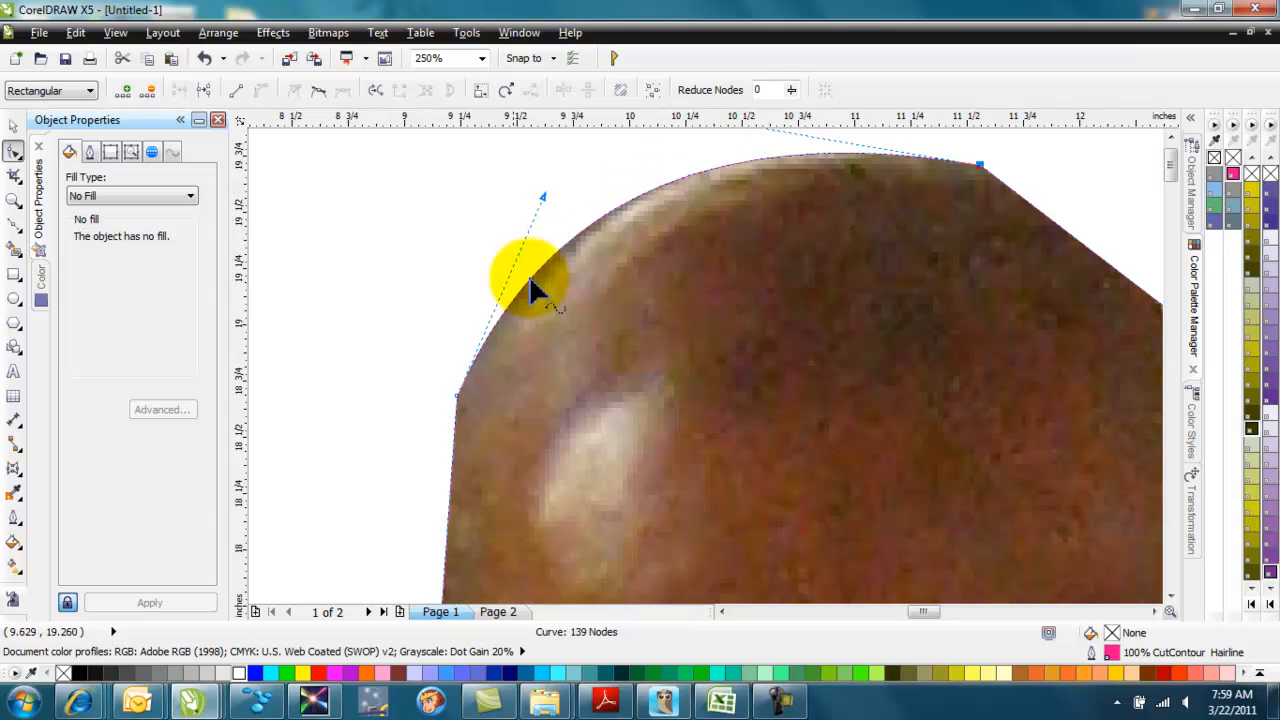
{"action": "left_click_drag", "start_coordinate": [540, 290], "coordinate": [490, 196]}
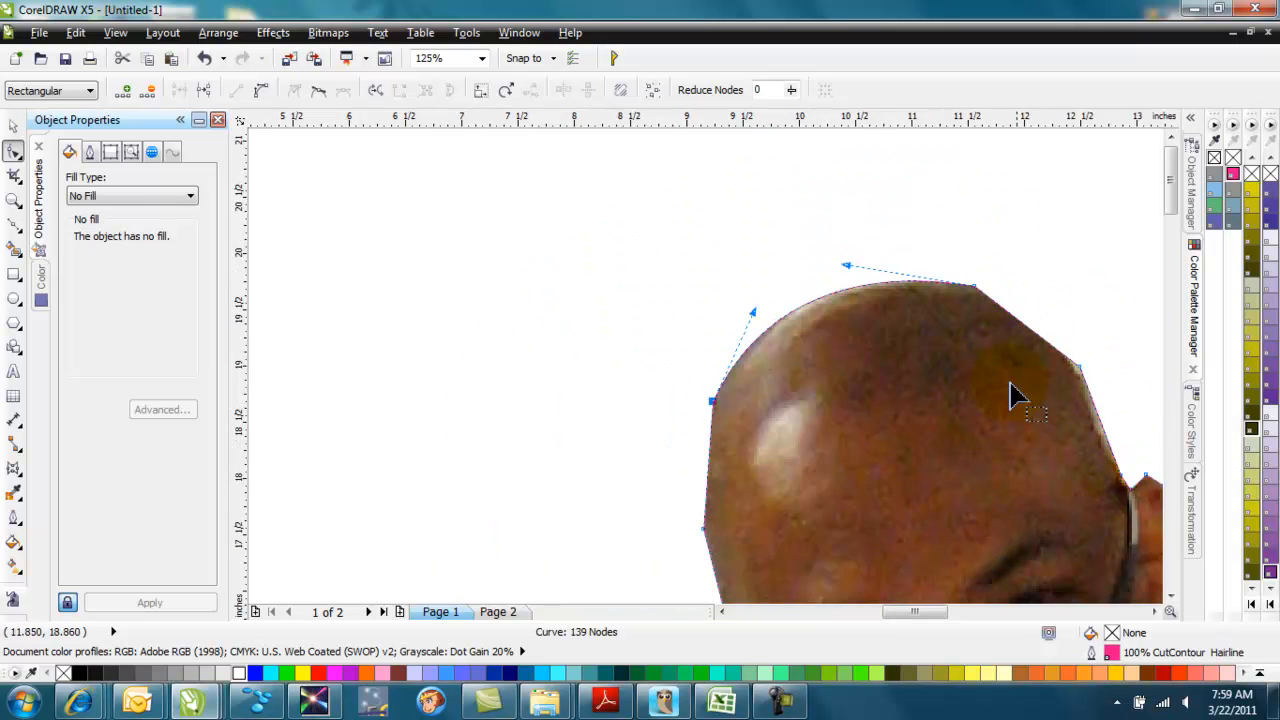
{"action": "mouse_move", "coordinate": [980, 490]}
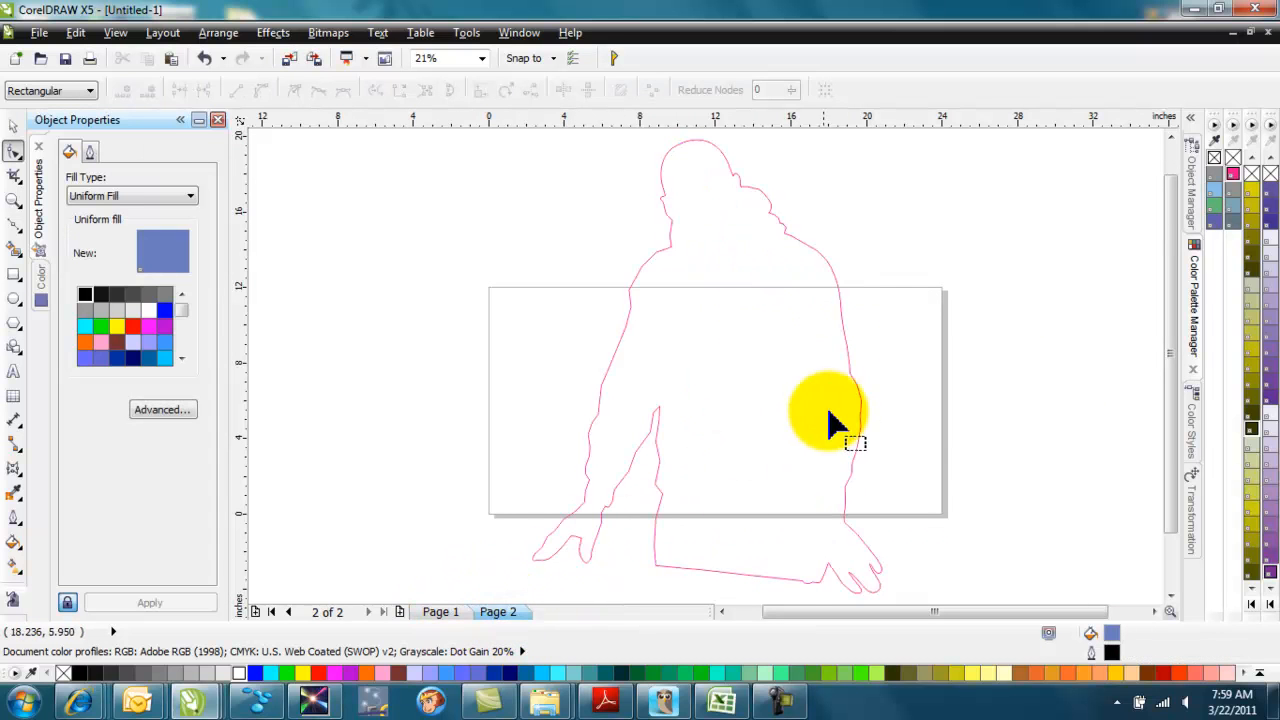
{"action": "mouse_move", "coordinate": [556, 610]}
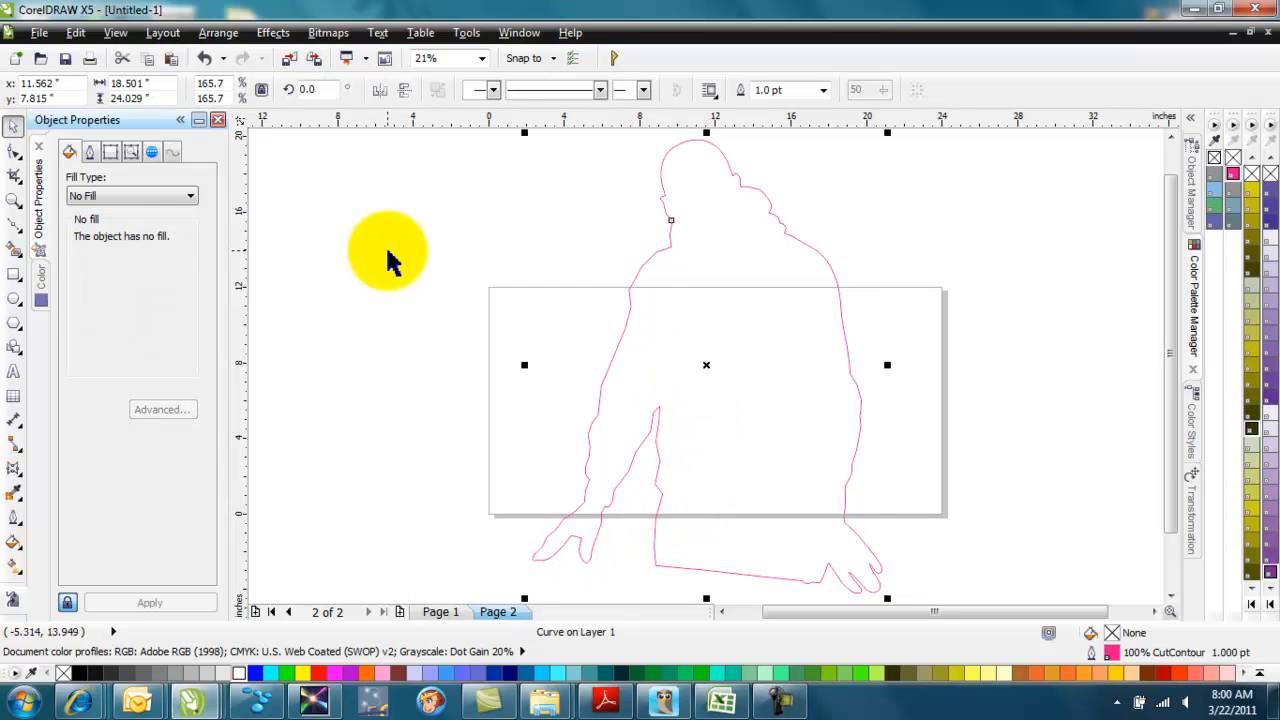
Step: Select the cut-contour outline curve on page 2
{"action": "right_click", "coordinate": [704, 364]}
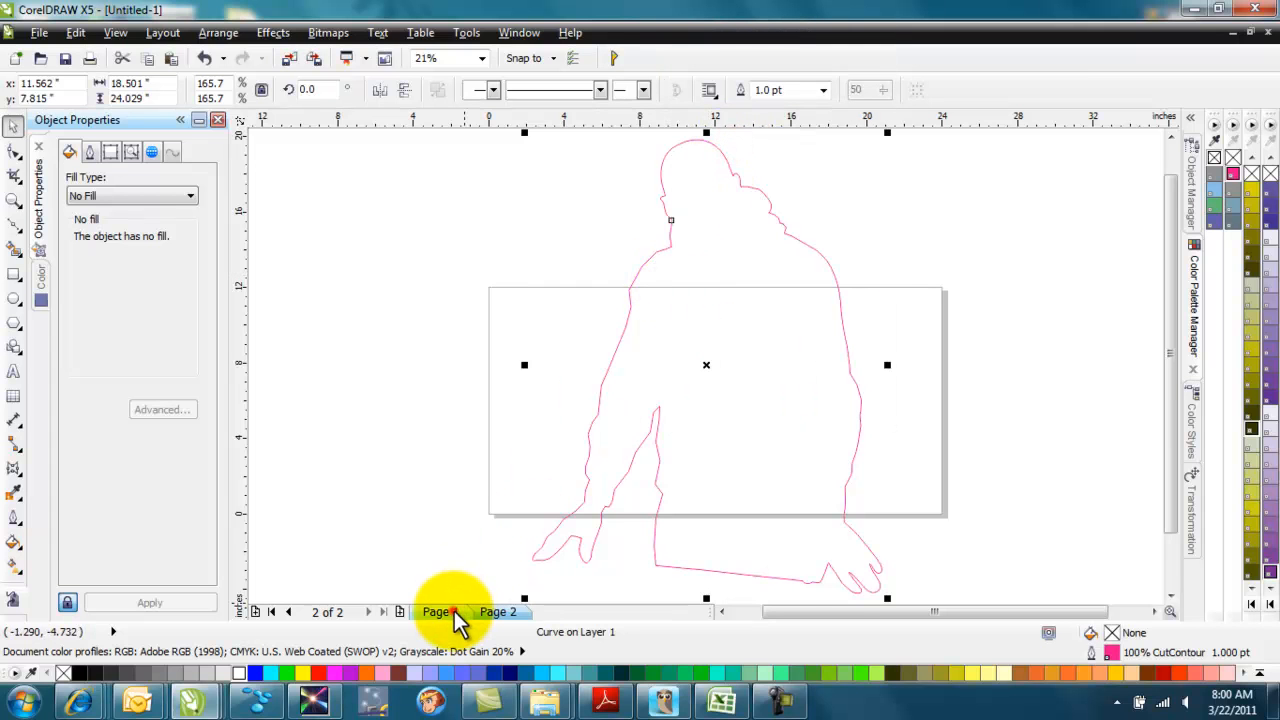
Step: Back on page 1, extract the man's photo from the outline PowerClip
{"action": "left_click", "coordinate": [436, 612]}
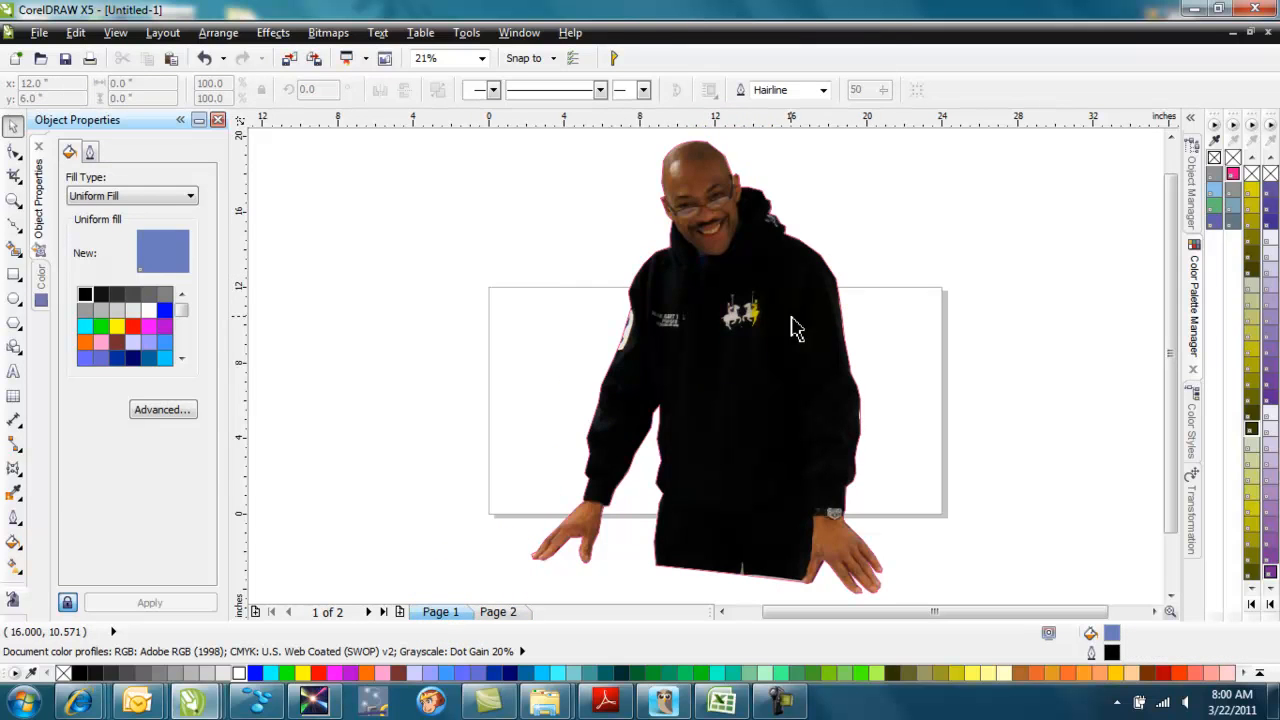
{"action": "right_click", "coordinate": [796, 324]}
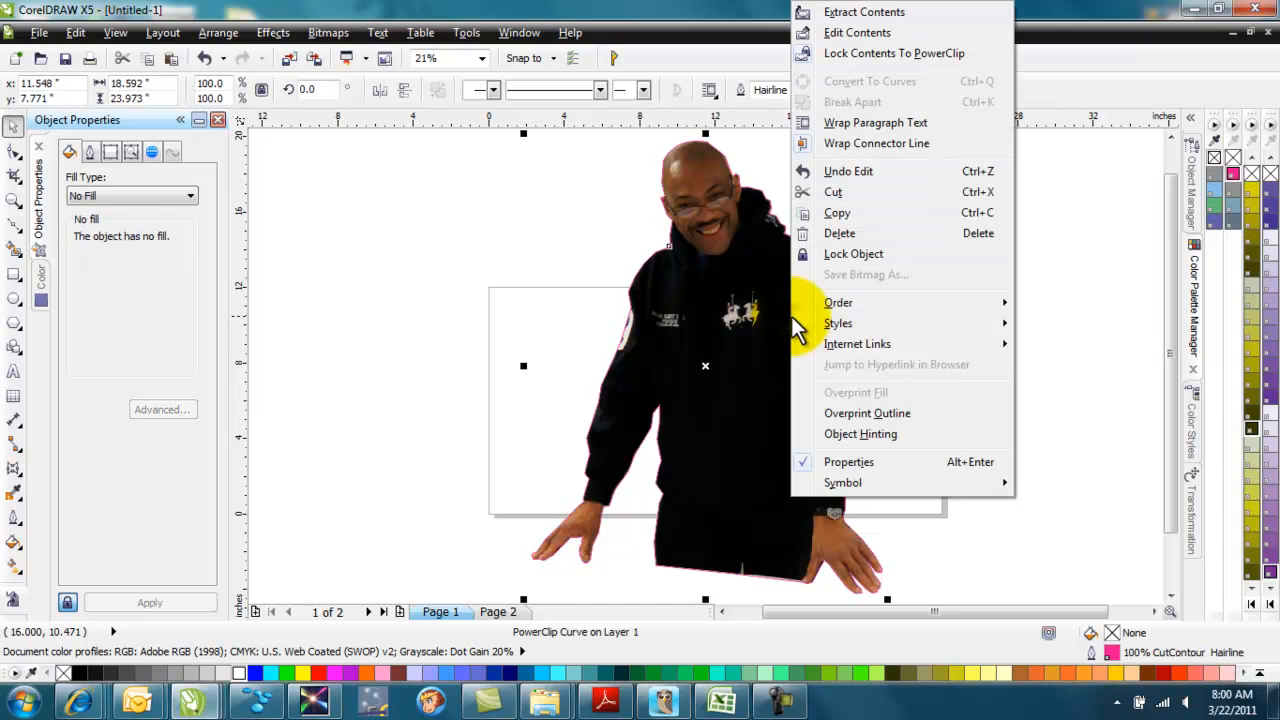
{"action": "left_click", "coordinate": [864, 12]}
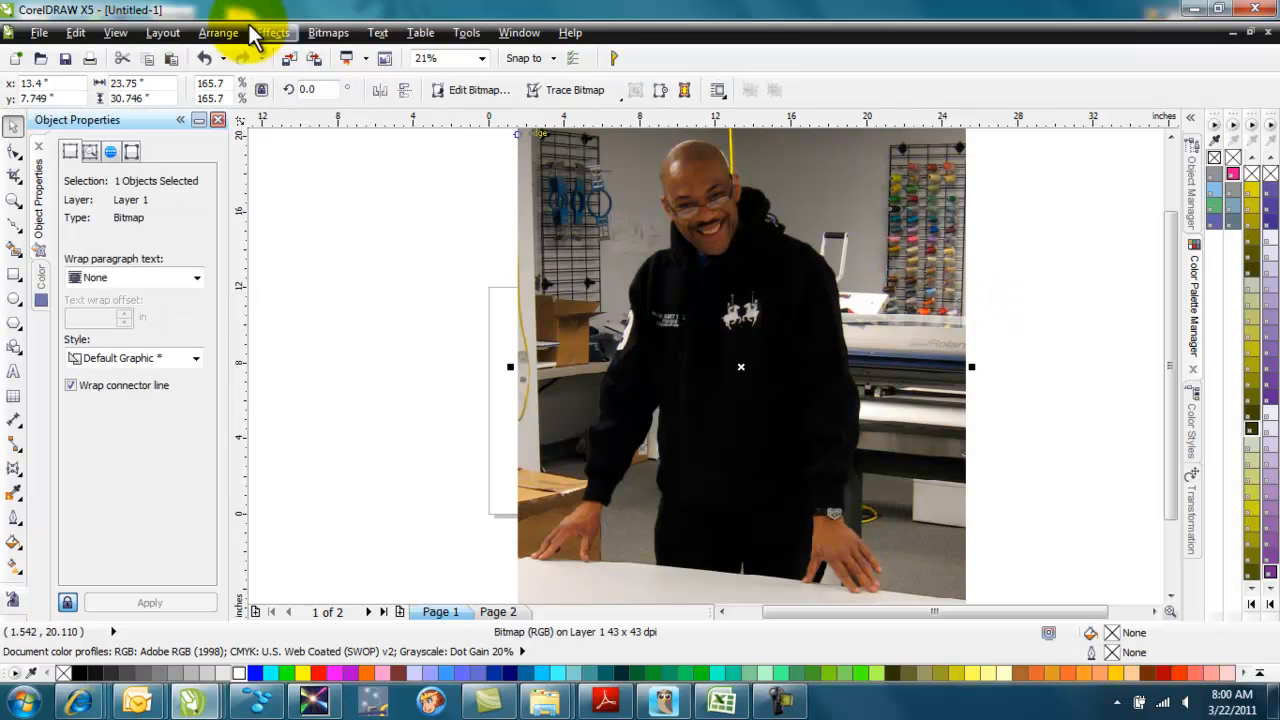
Step: Send the extracted photo to the back of the page and reselect it
{"action": "left_click", "coordinate": [218, 32]}
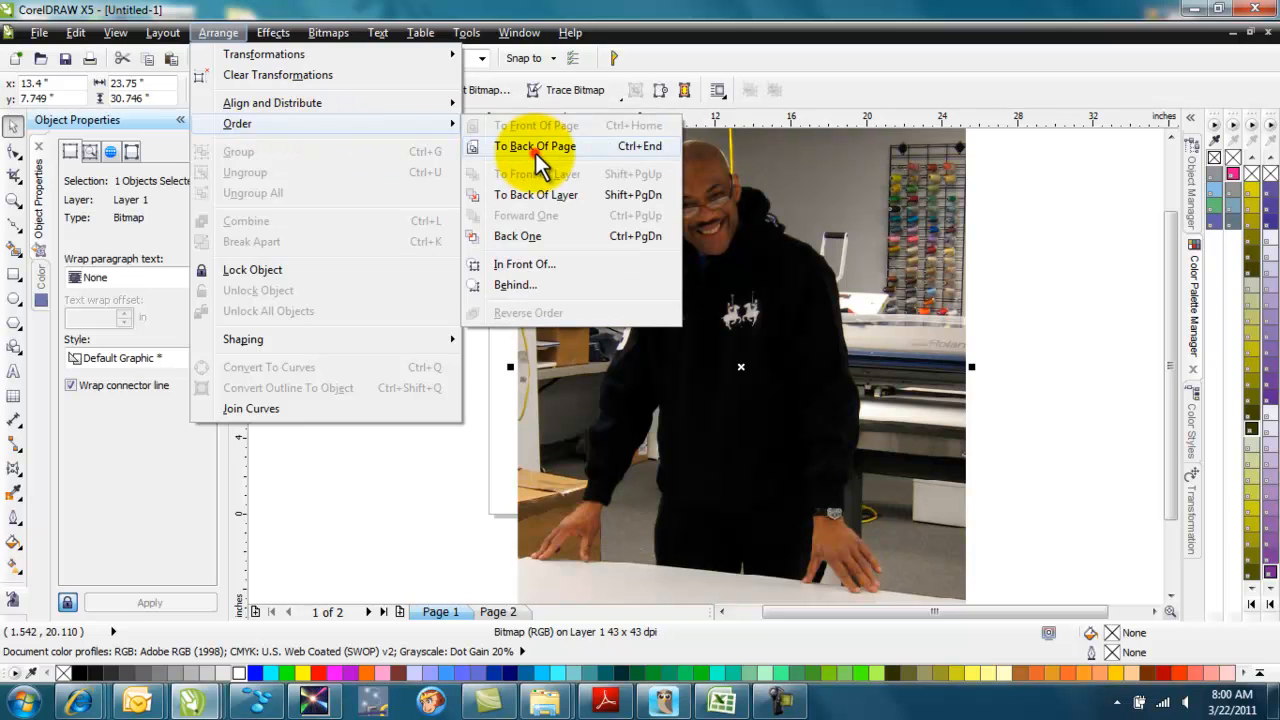
{"action": "left_click", "coordinate": [536, 146]}
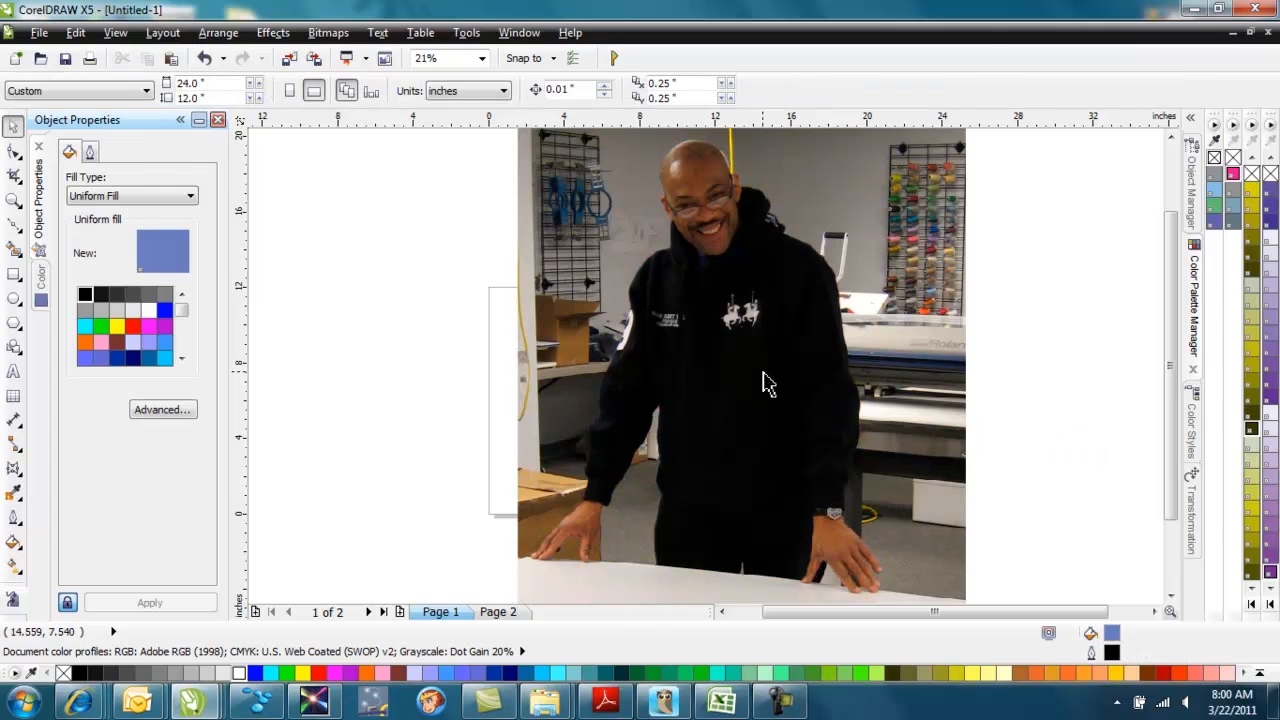
{"action": "left_click", "coordinate": [418, 308]}
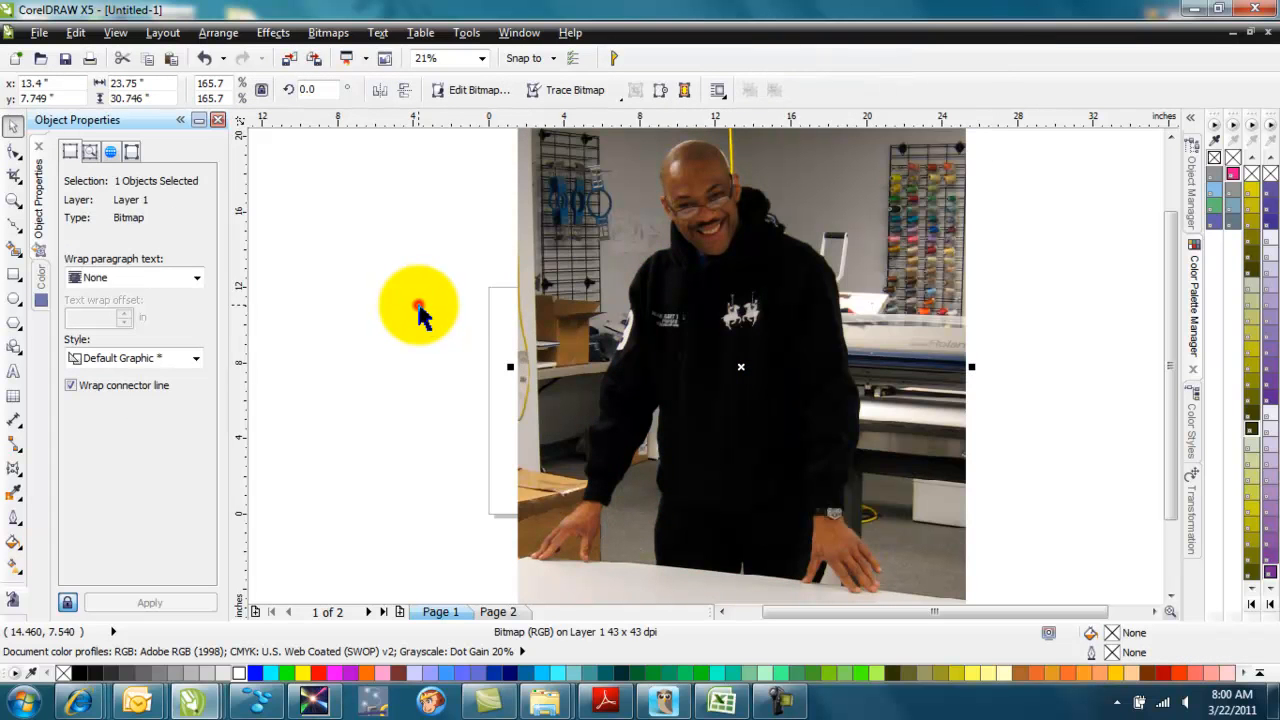
Step: PowerClip the photo inside the silhouette outline again and zoom to 75%
{"action": "right_click", "coordinate": [420, 310]}
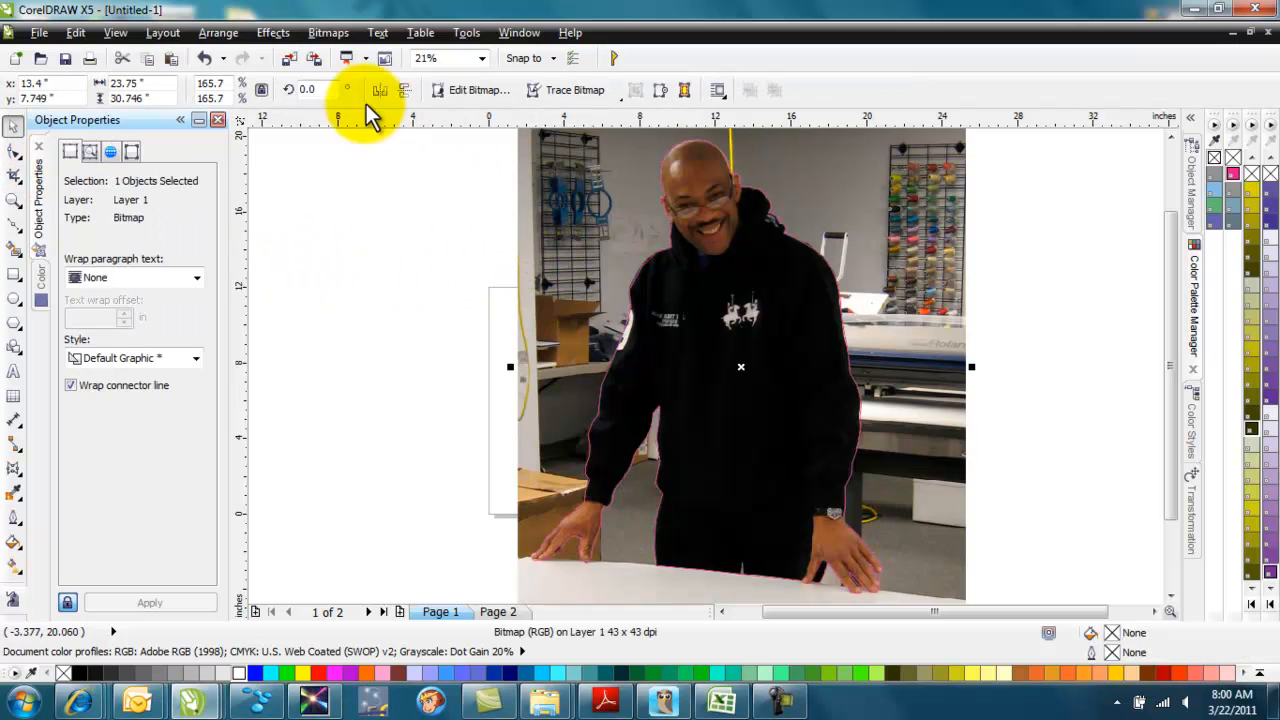
{"action": "left_click", "coordinate": [272, 32]}
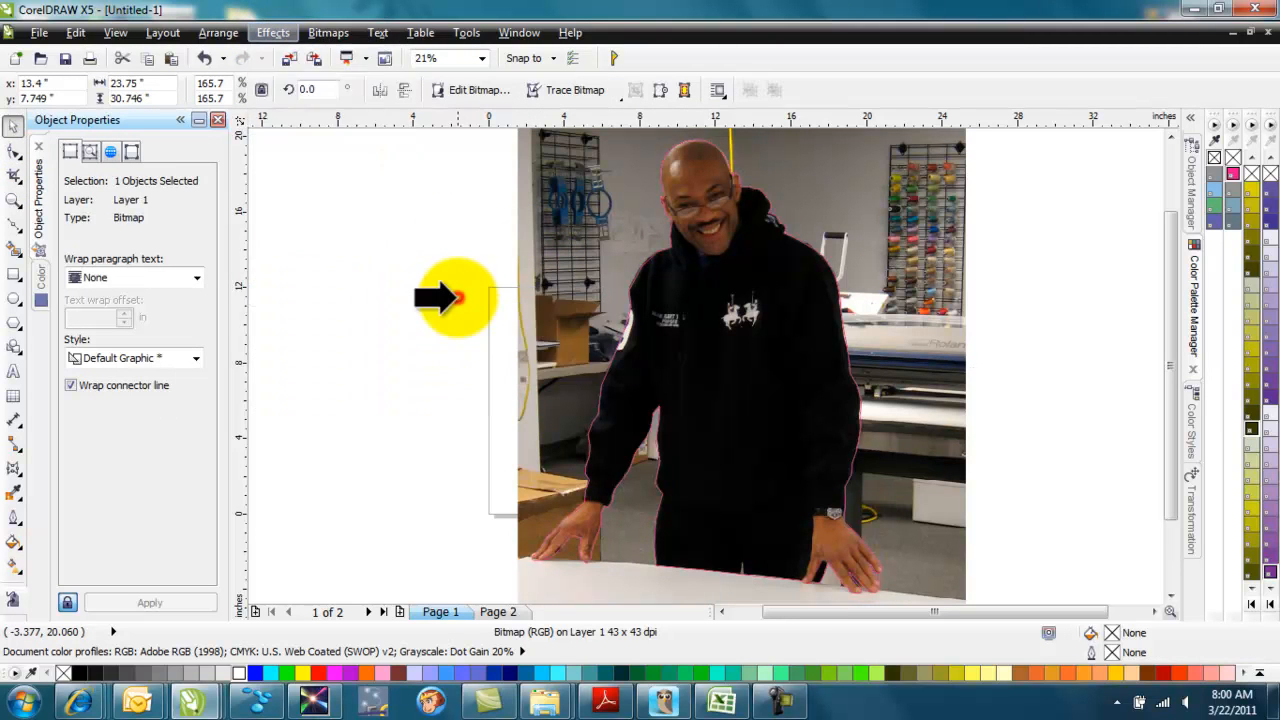
{"action": "left_click_drag", "start_coordinate": [456, 296], "coordinate": [632, 348]}
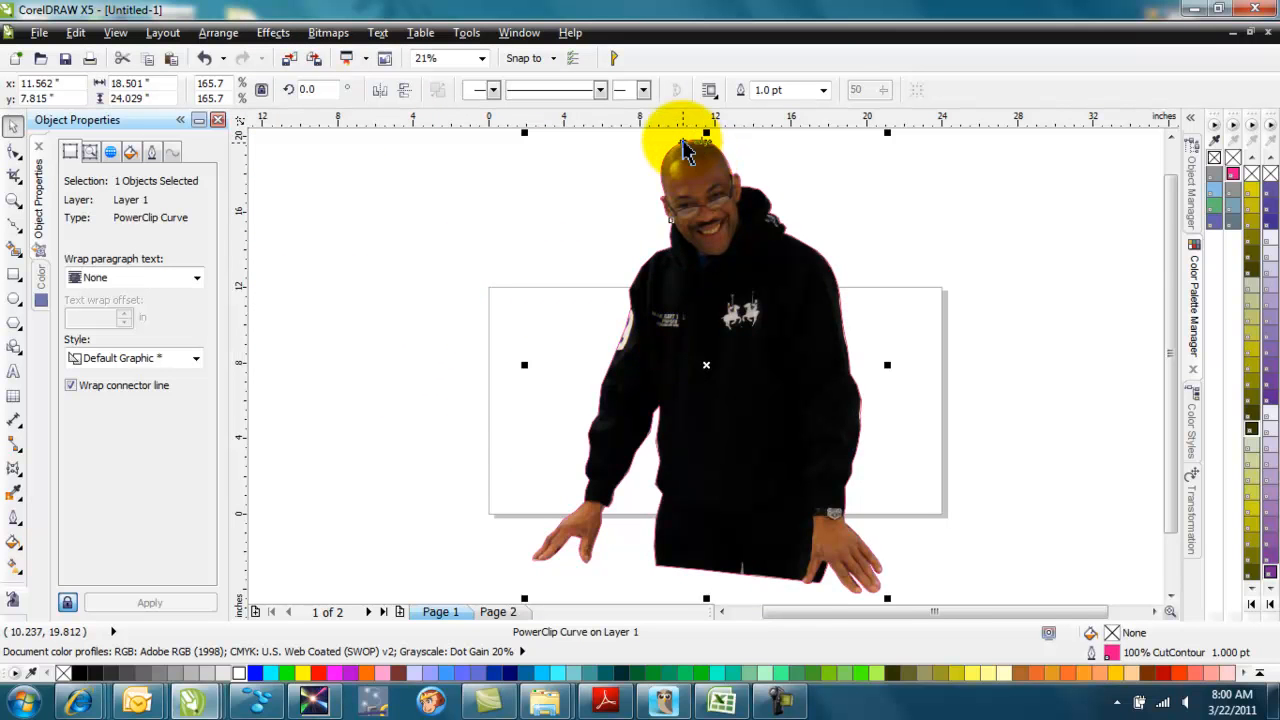
{"action": "type", "text": "75%"}
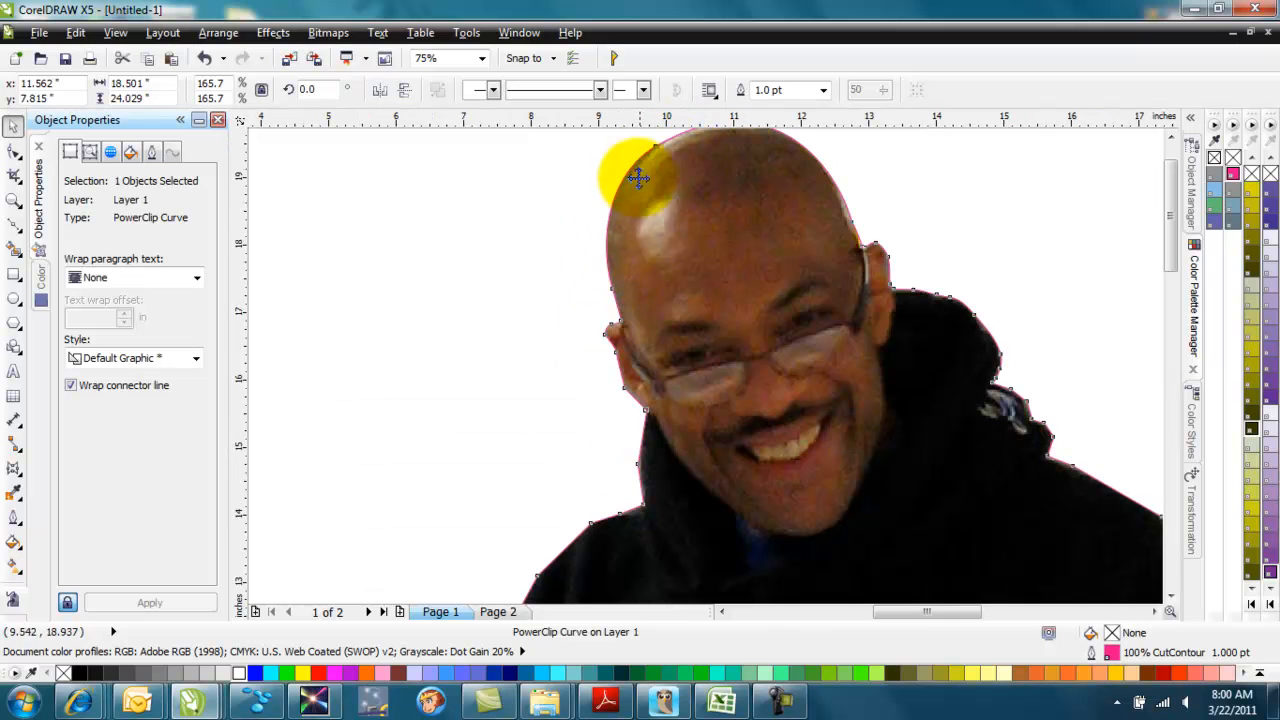